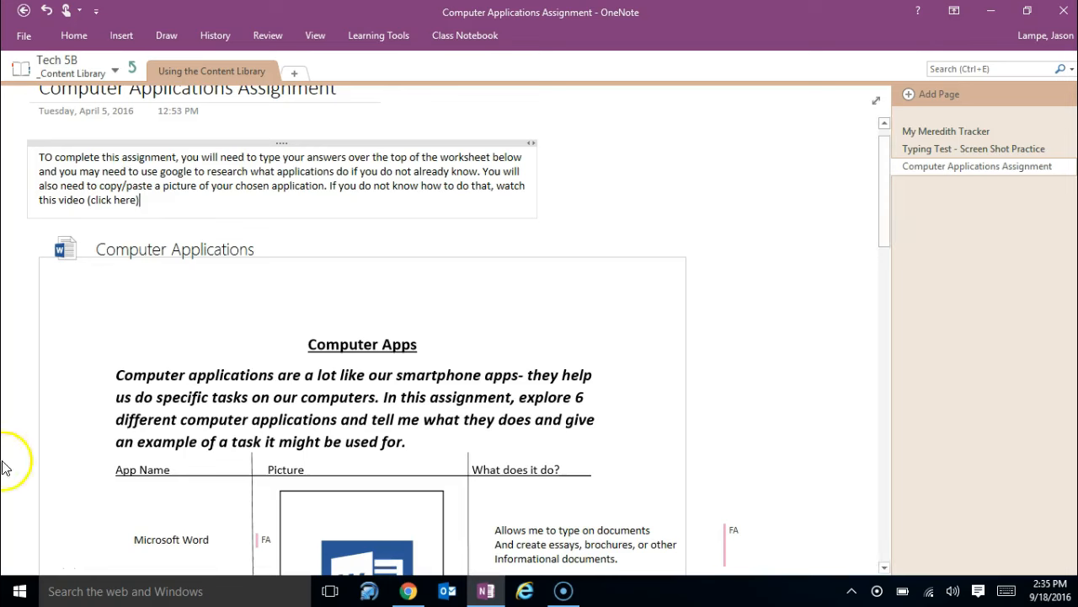
mouse_move(236, 249)
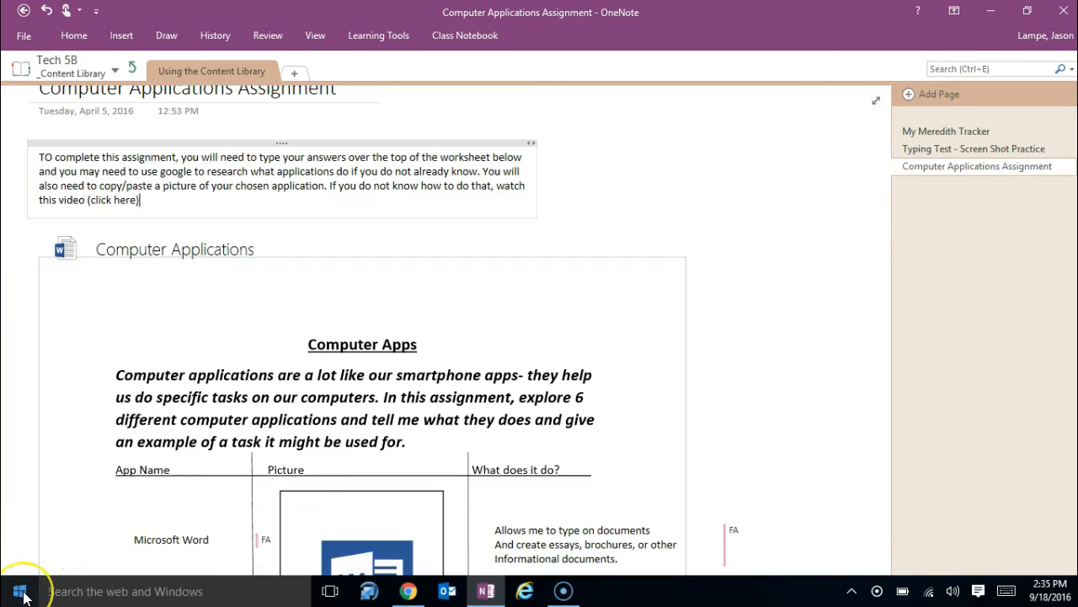
Bring up the Windows Start menu over the OneNote assignment page.
left_click(20, 590)
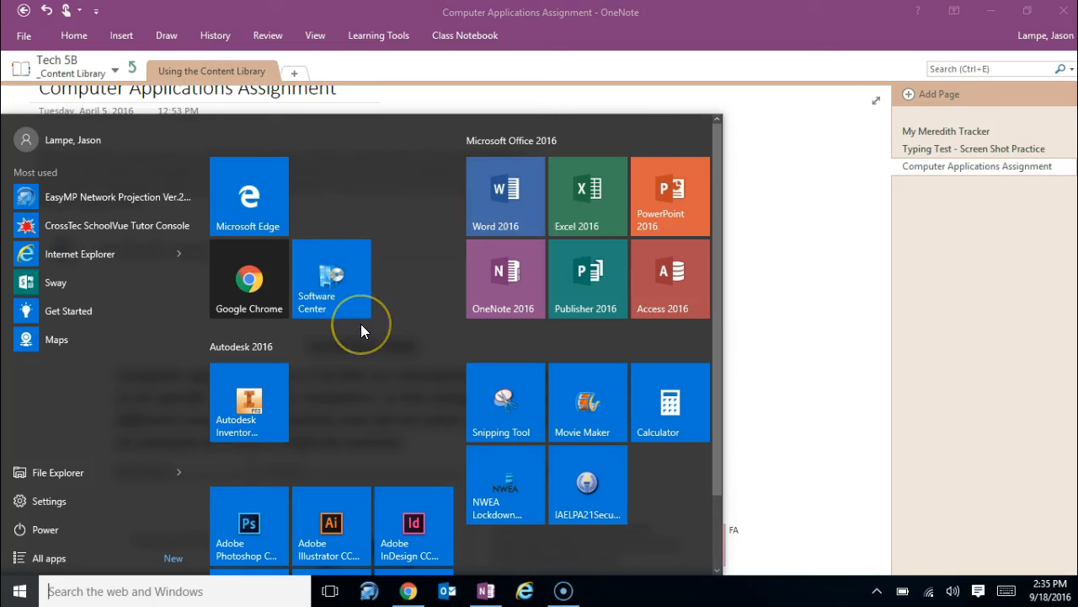
mouse_move(505, 278)
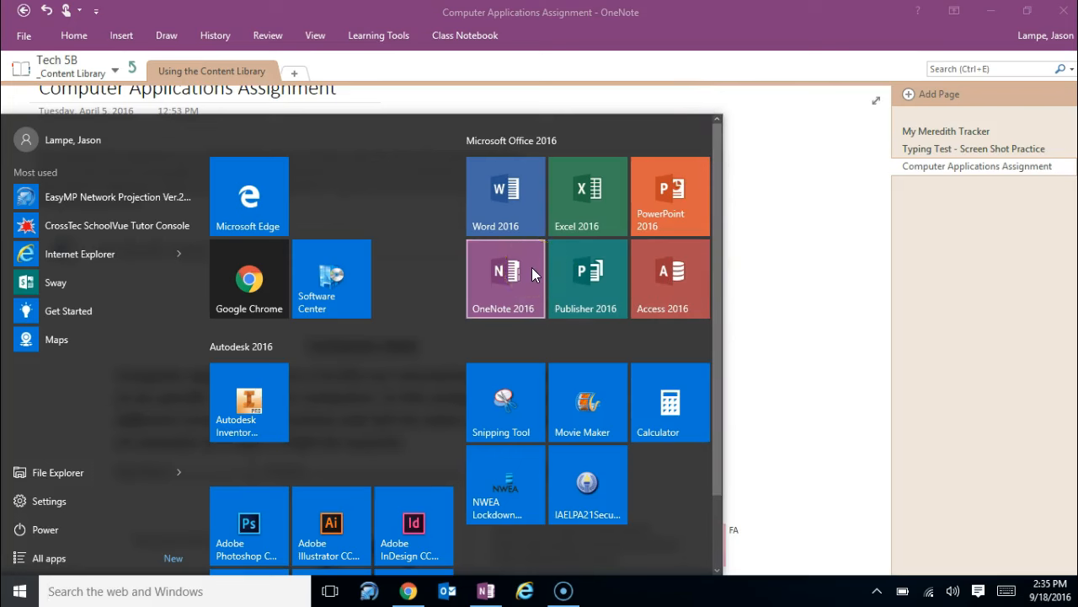
mouse_move(564, 209)
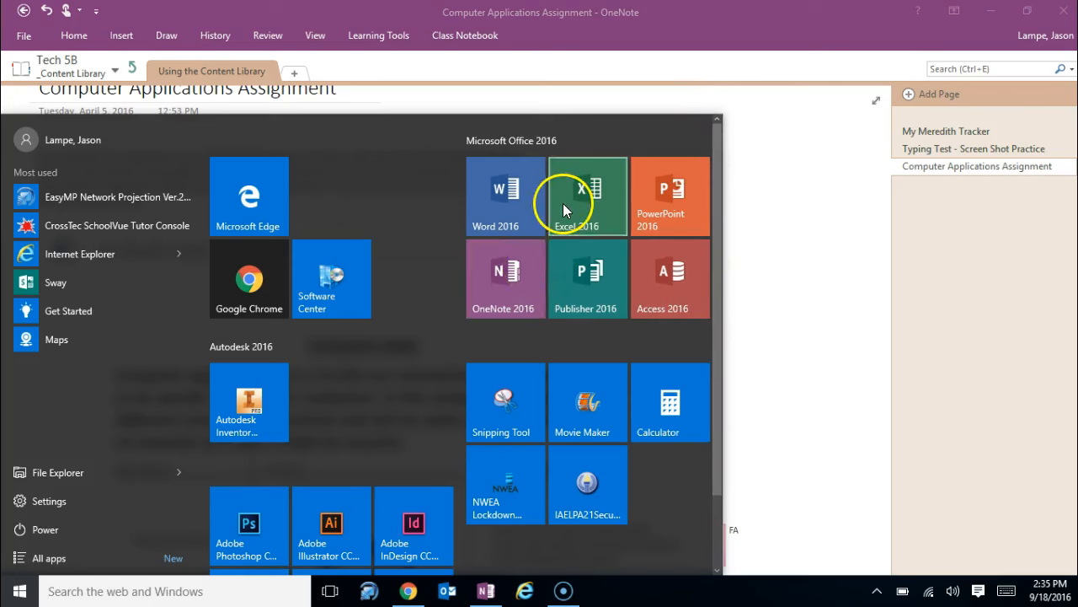
mouse_move(582, 195)
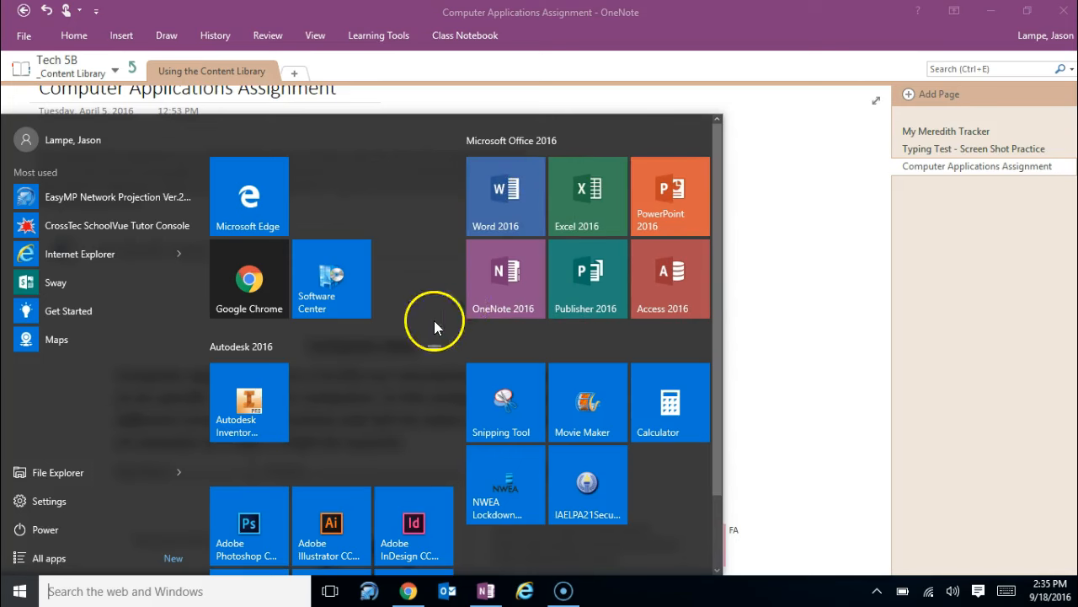
mouse_move(115, 471)
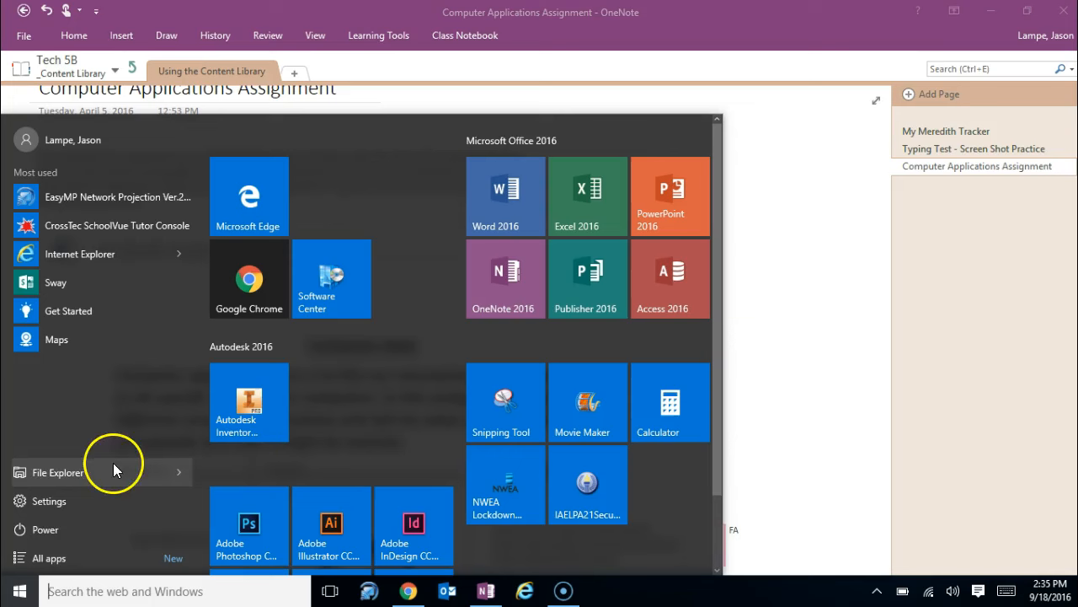
mouse_move(57, 558)
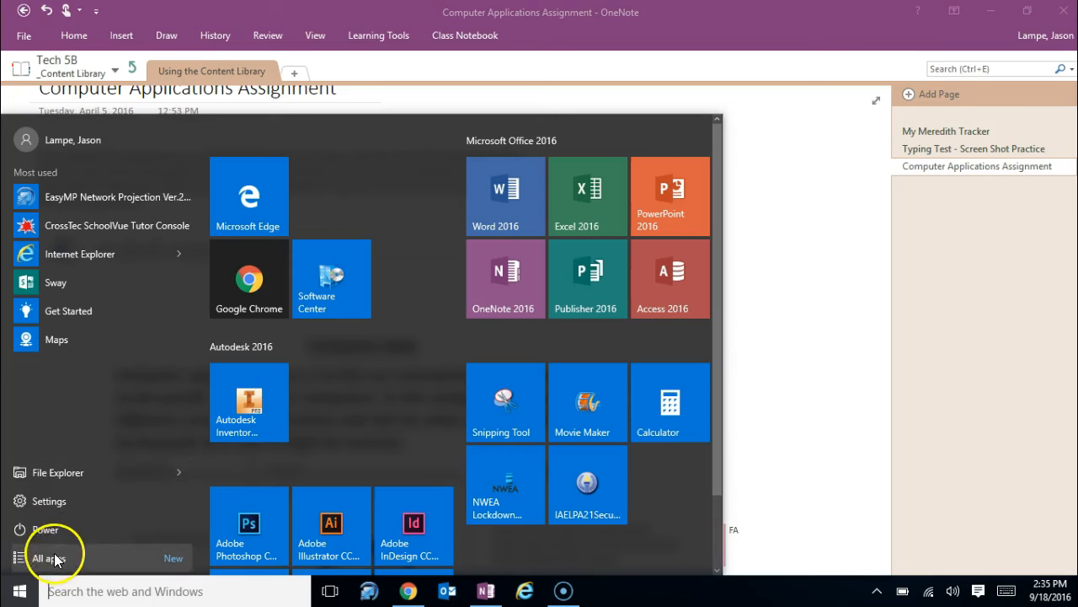
Show the All apps list and scroll down through it to the S entries.
left_click(47, 559)
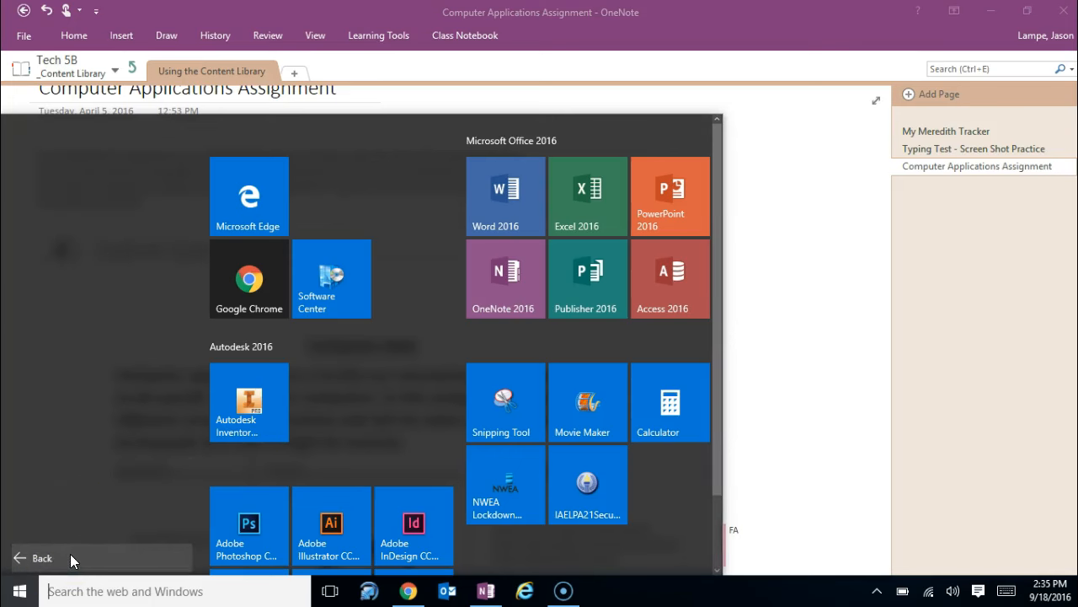
left_click(40, 558)
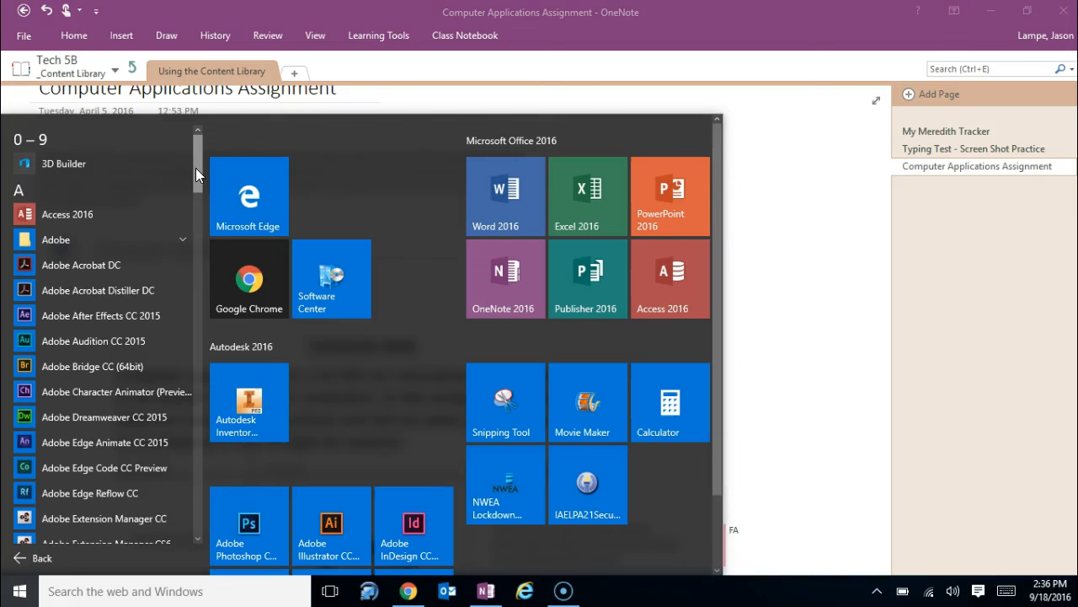
mouse_move(199, 172)
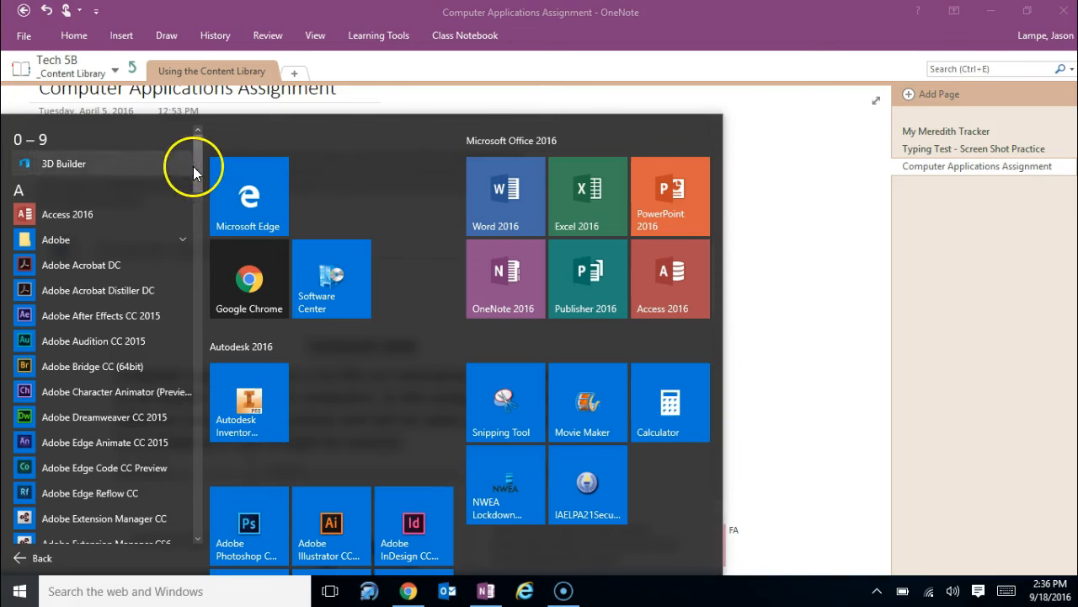
scroll("down", 3)
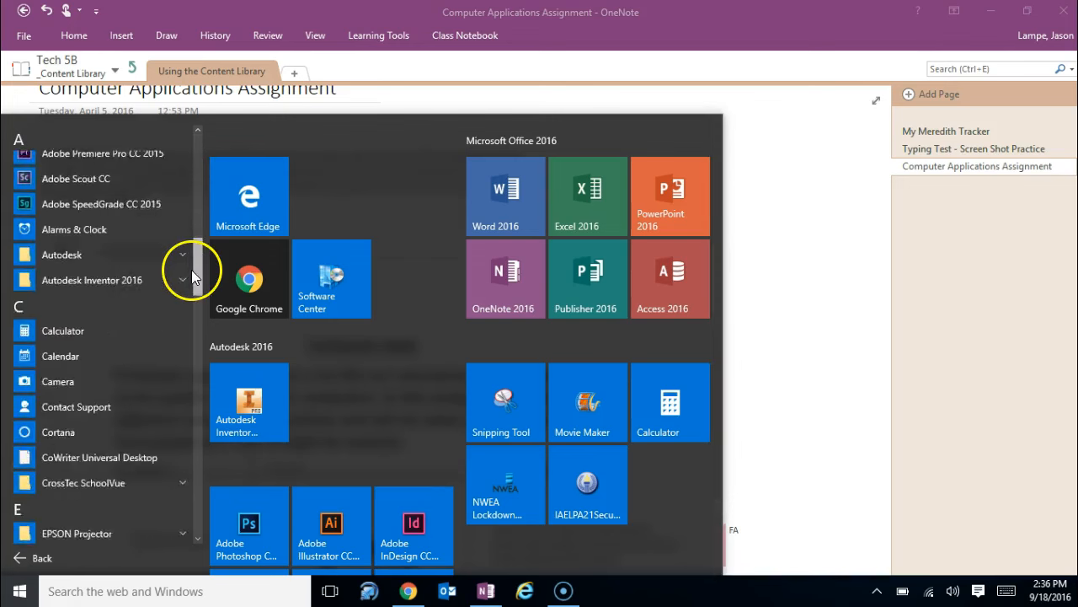
scroll("down", 3)
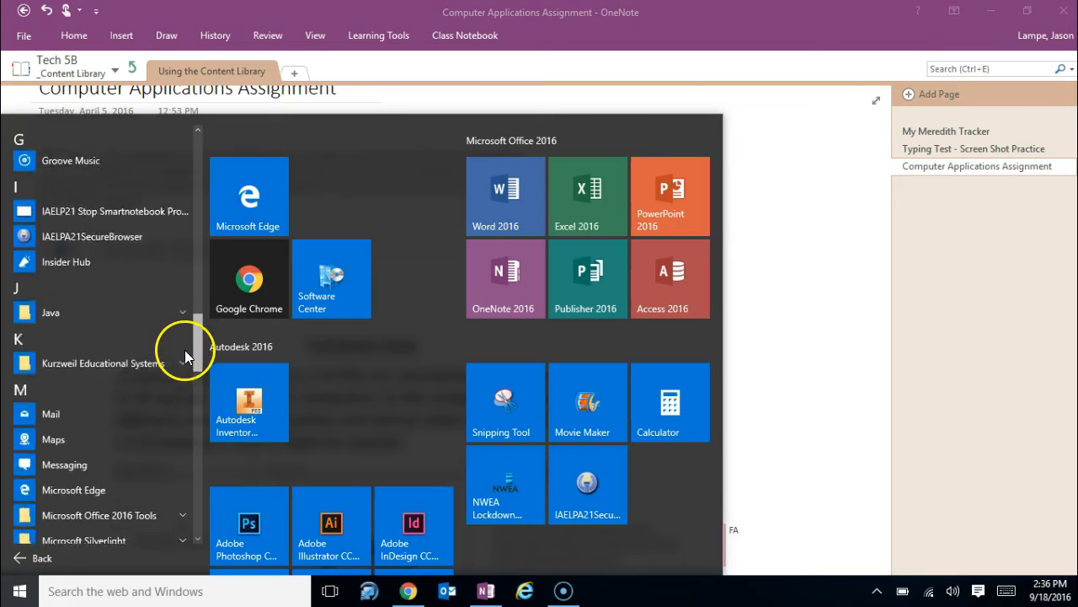
scroll("down", 3)
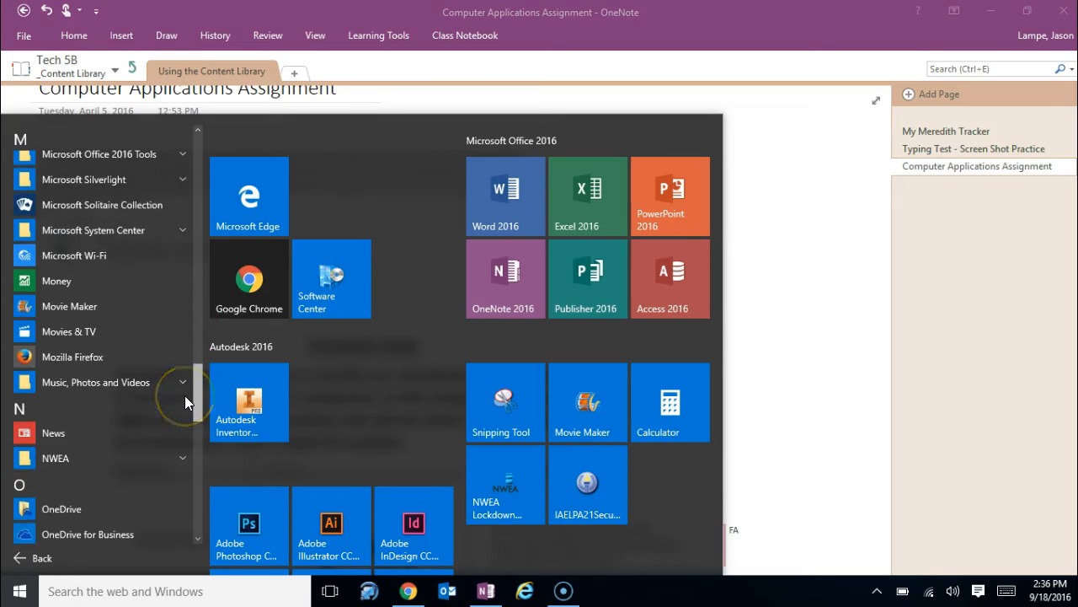
scroll("down", 3)
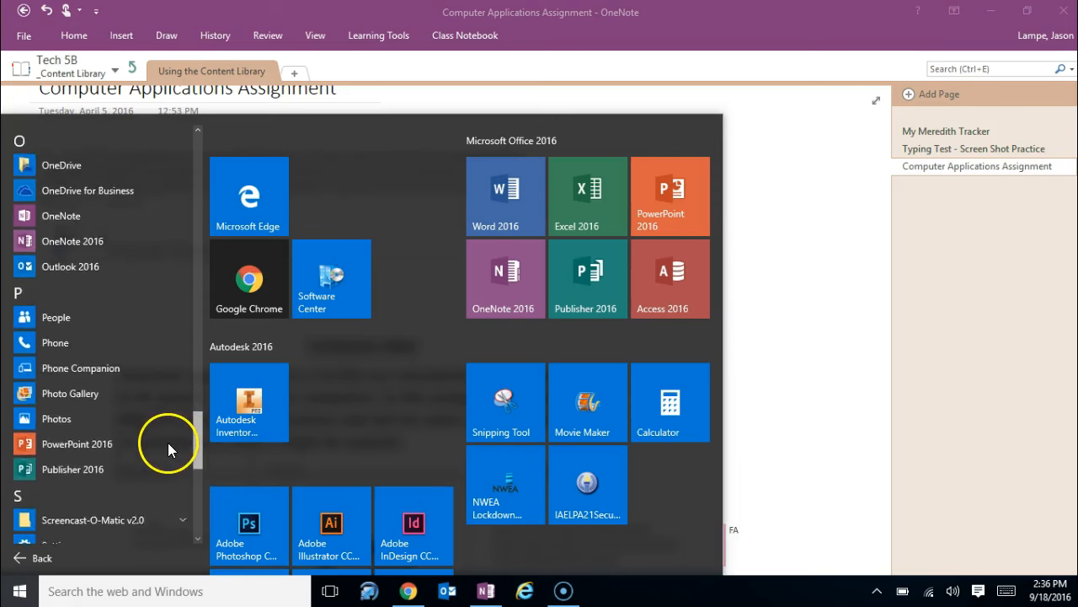
scroll("down", 3)
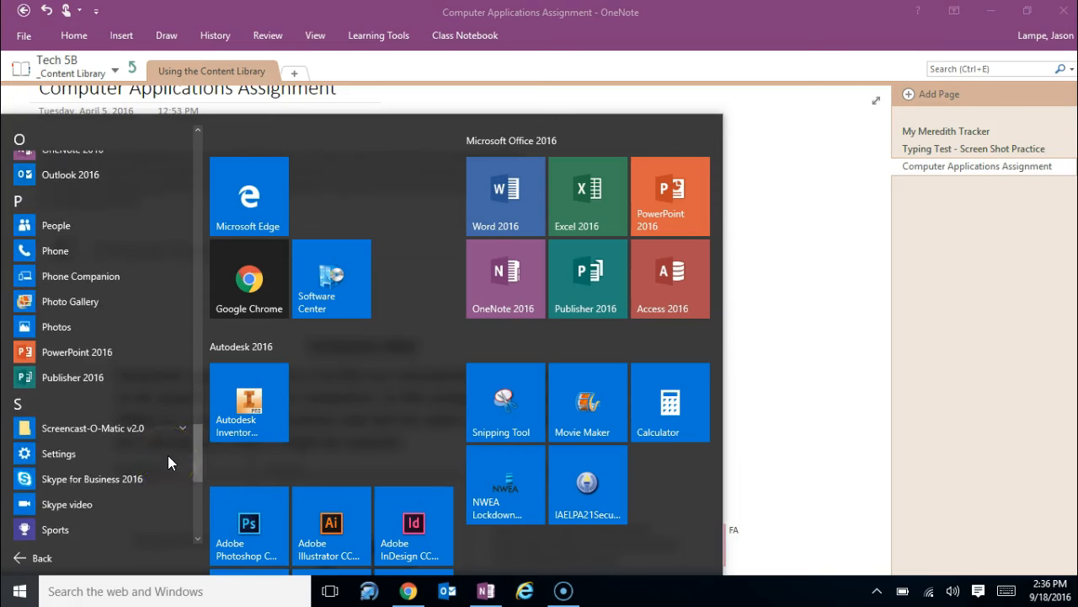
mouse_move(114, 428)
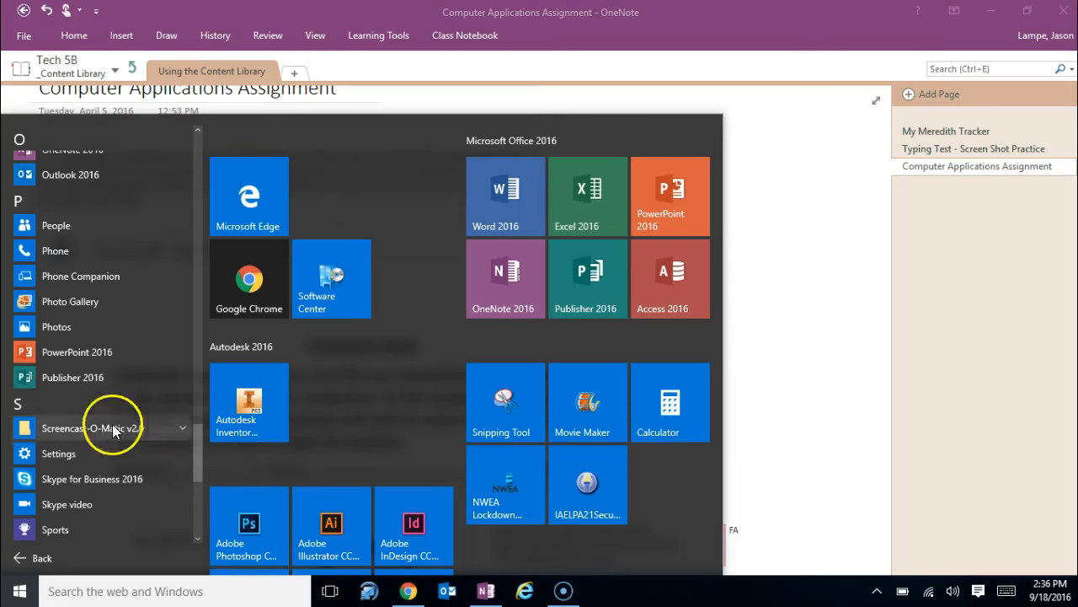
mouse_move(94, 226)
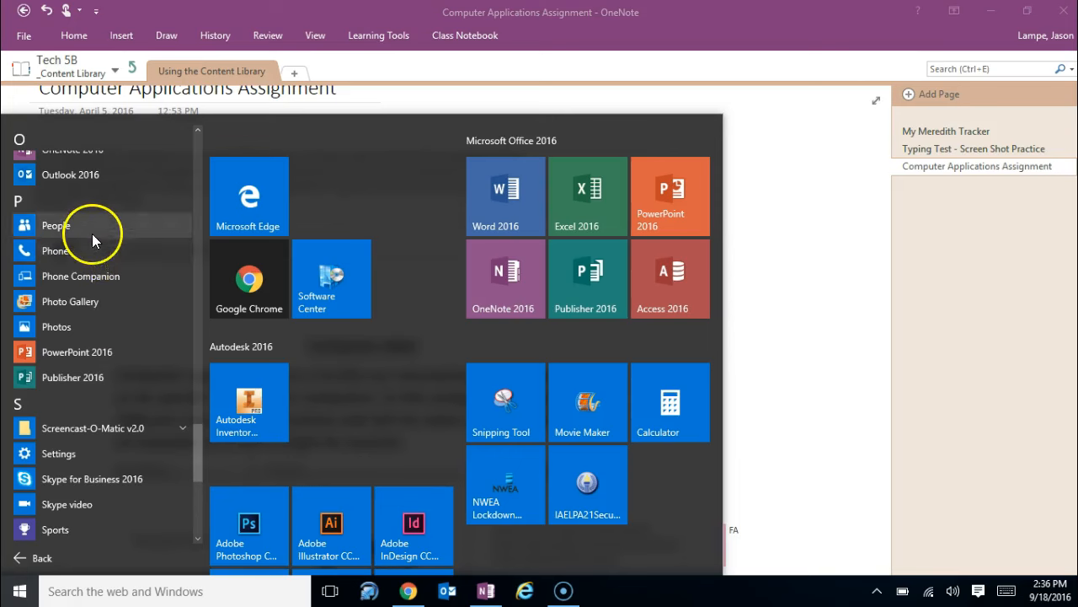
mouse_move(76, 353)
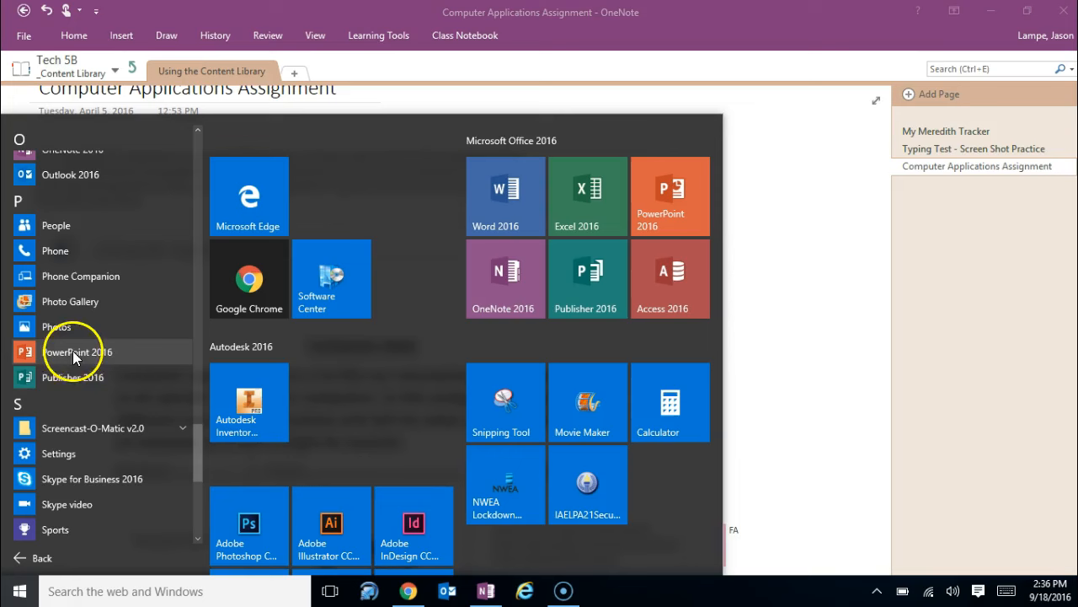
mouse_move(179, 425)
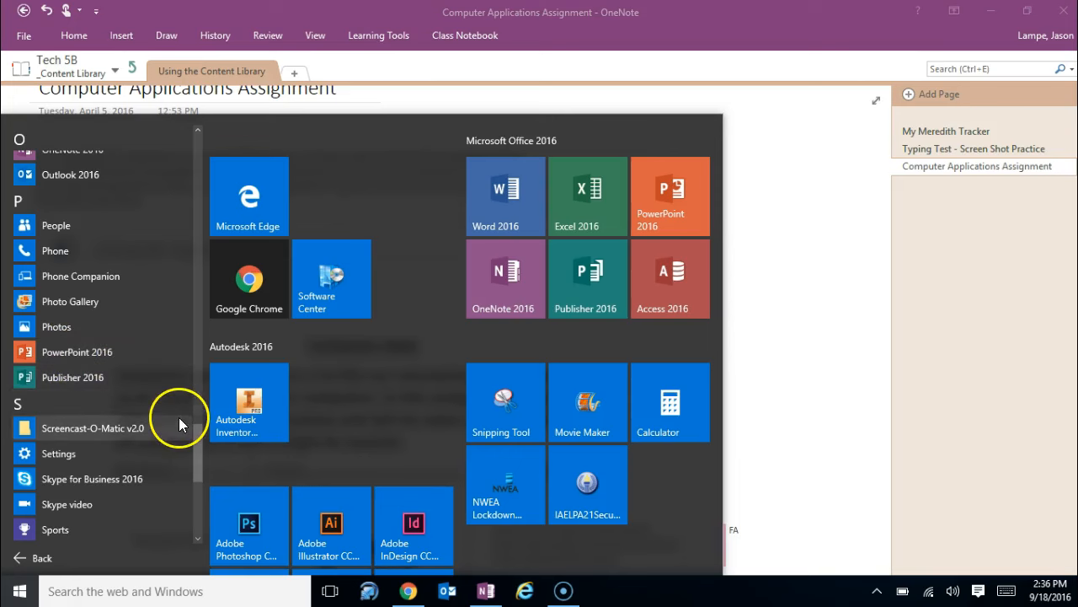
mouse_move(576, 178)
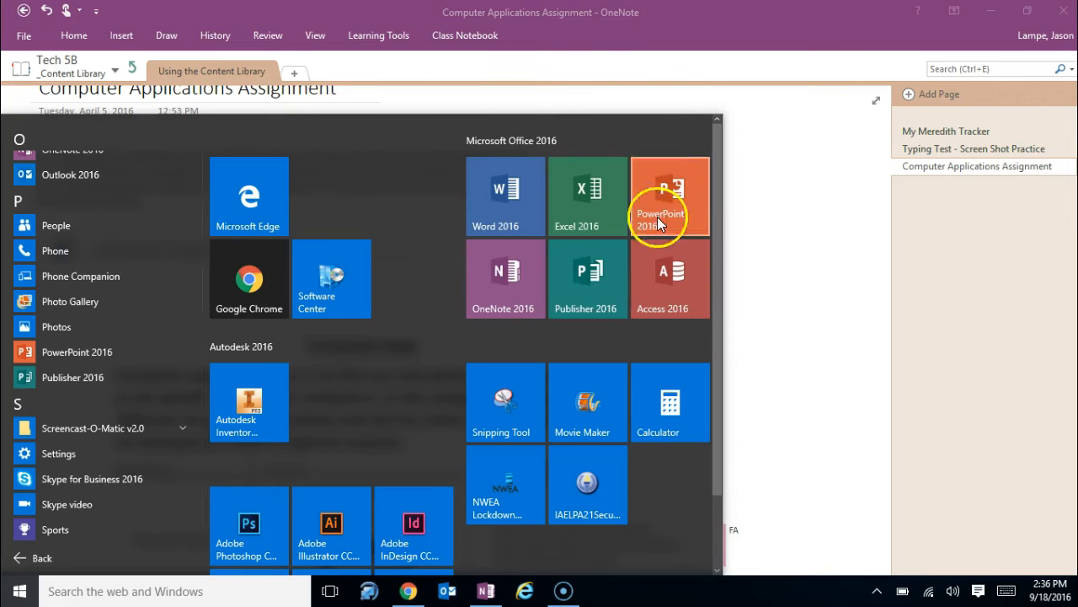
mouse_move(549, 156)
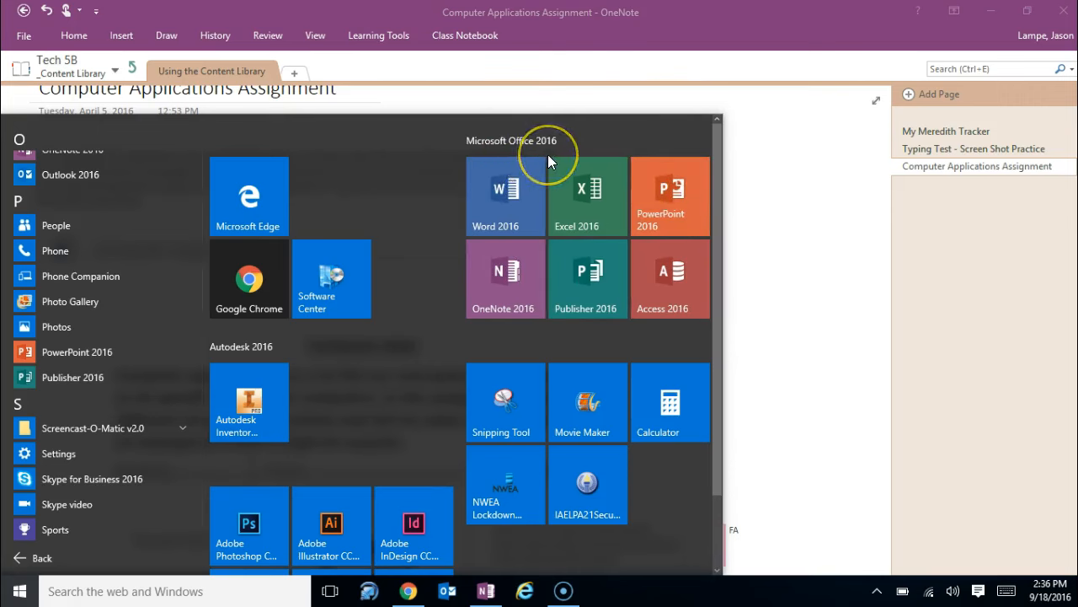
mouse_move(797, 208)
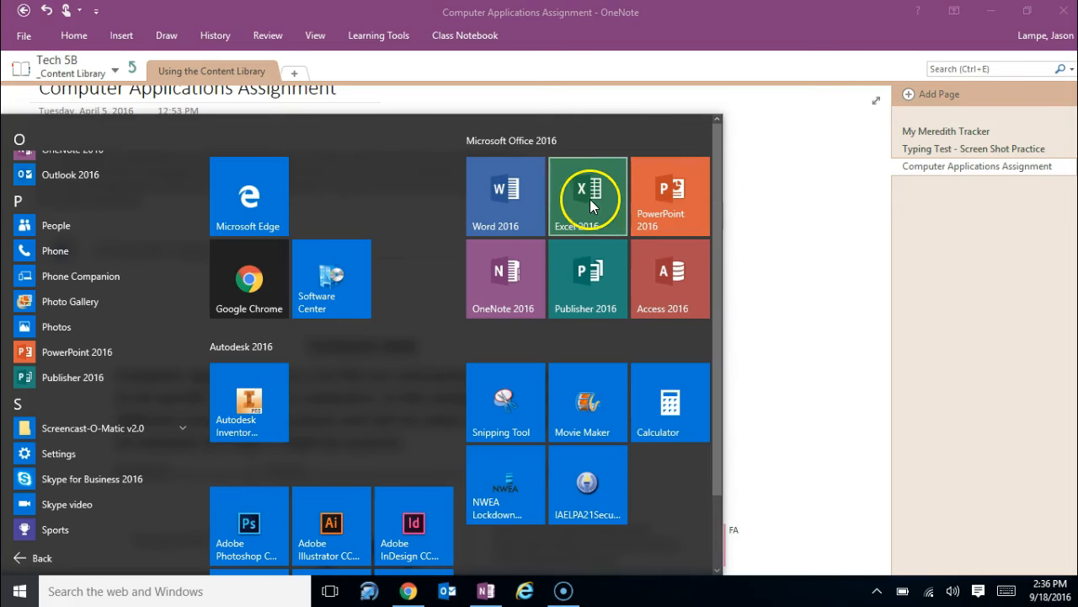
Launch Excel 2016 from the Start menu and create a new blank workbook.
left_click(587, 195)
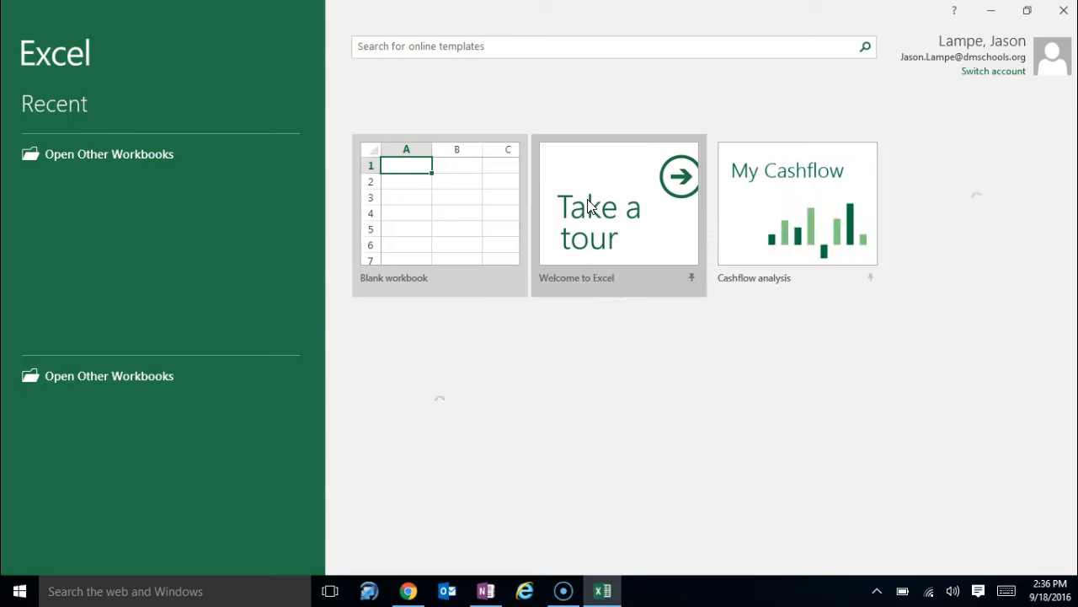
left_click(438, 216)
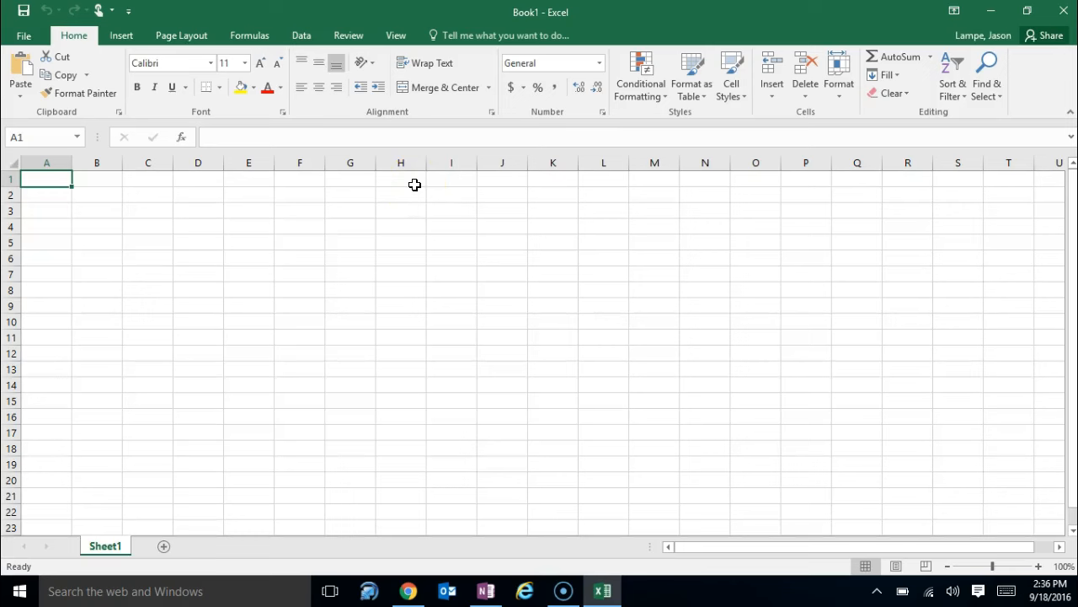
left_click(149, 243)
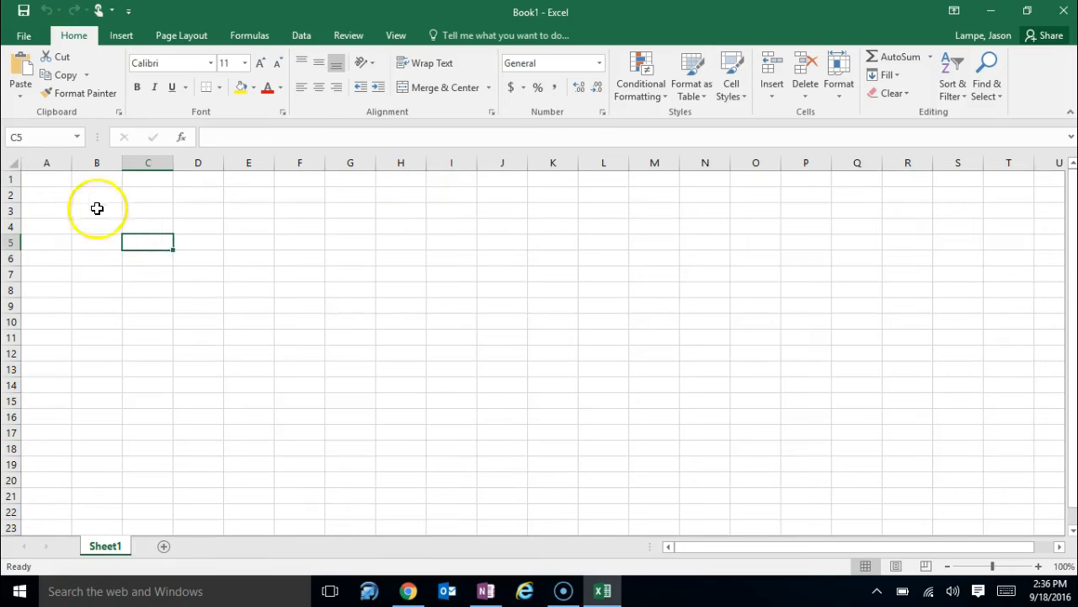
mouse_move(192, 202)
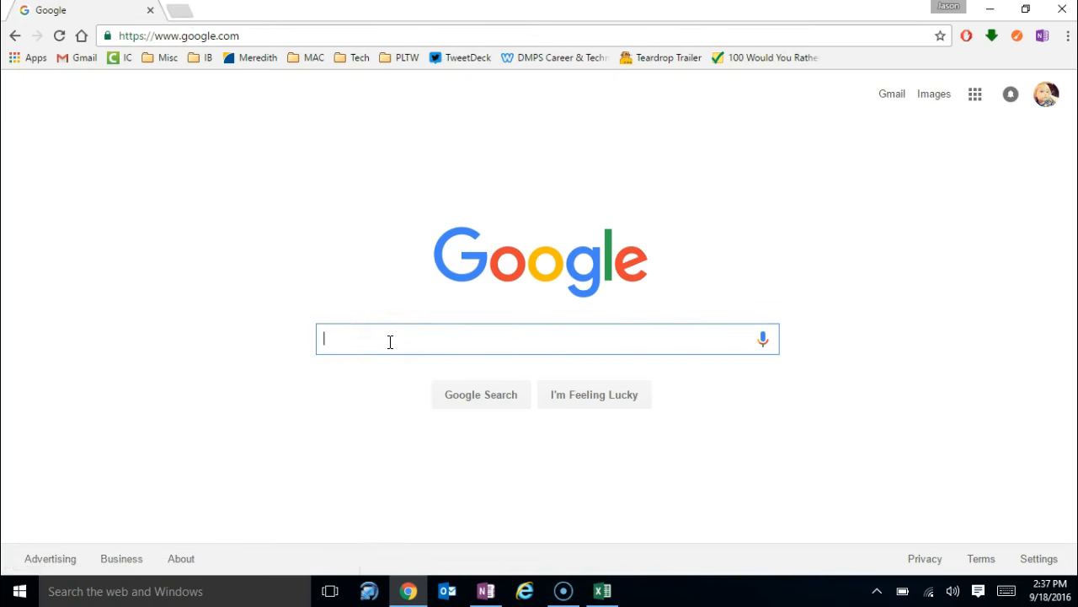
Search Google for 'excel' and choose the 'Microsoft Excel - Wikipedia' result.
type("excel")
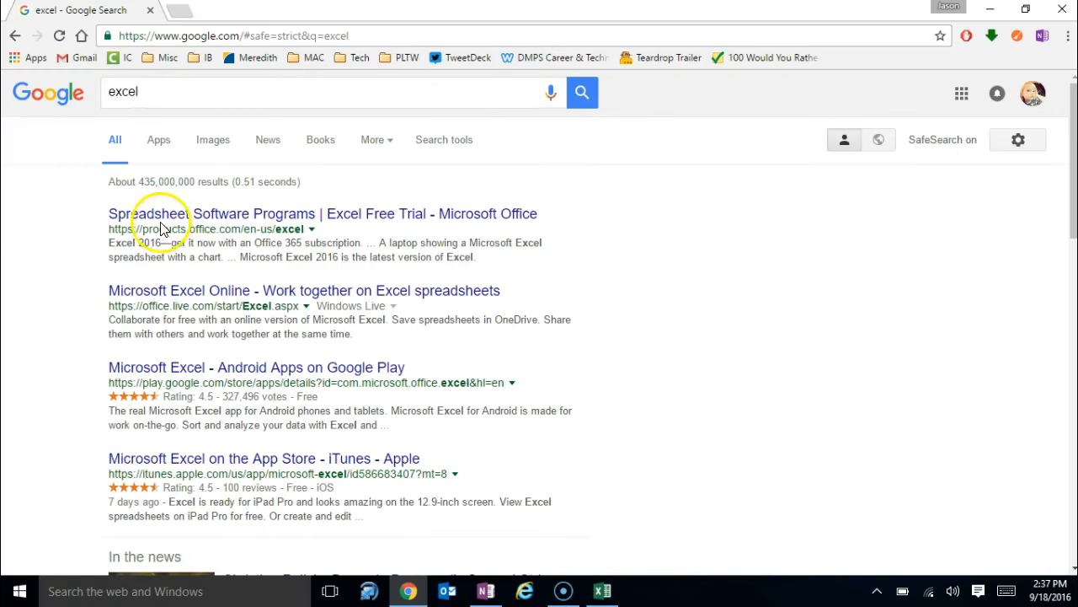
mouse_move(391, 242)
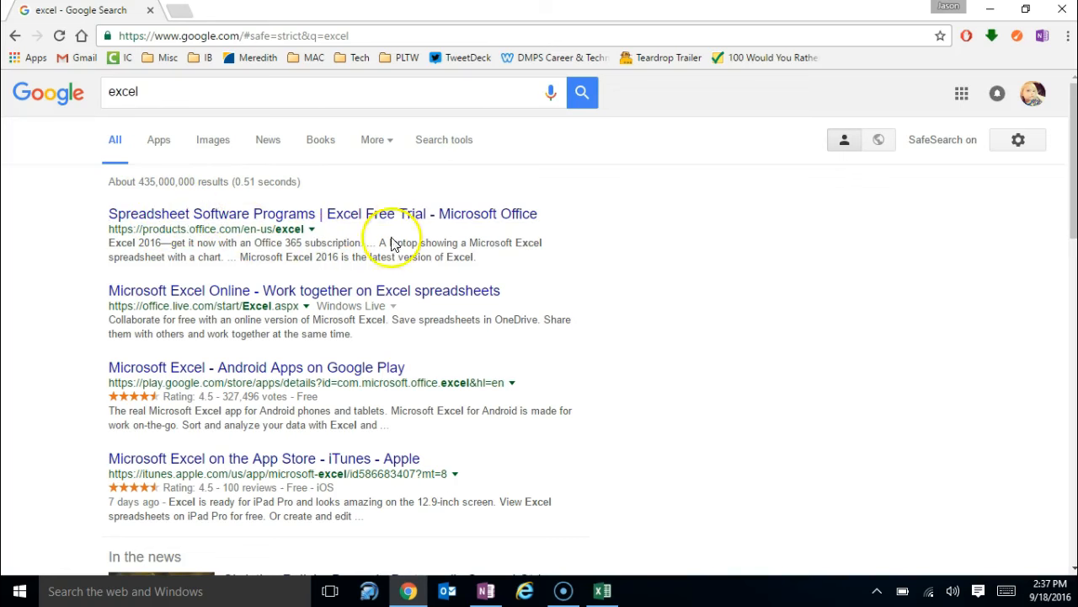
mouse_move(283, 307)
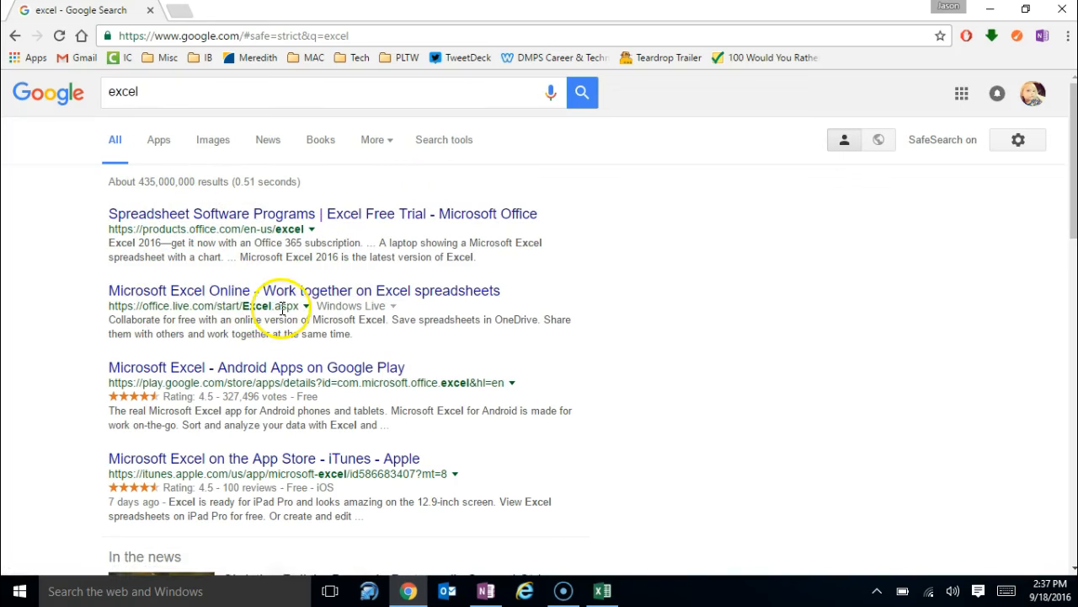
scroll("down", 3)
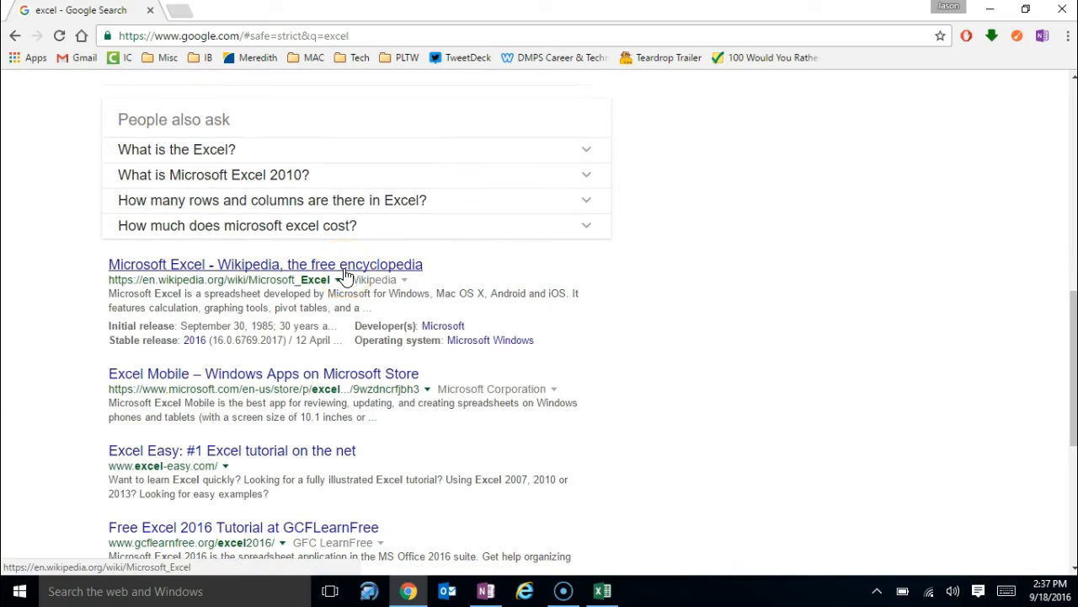
left_click(266, 263)
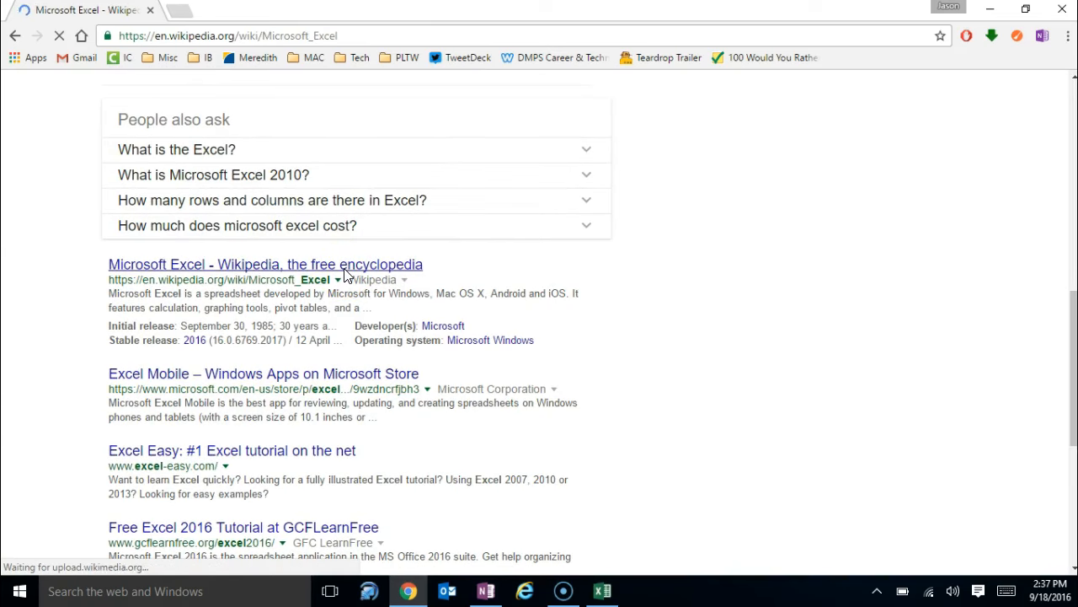
Load the Microsoft Excel Wikipedia article and bring up options on its opening paragraph.
left_click(266, 263)
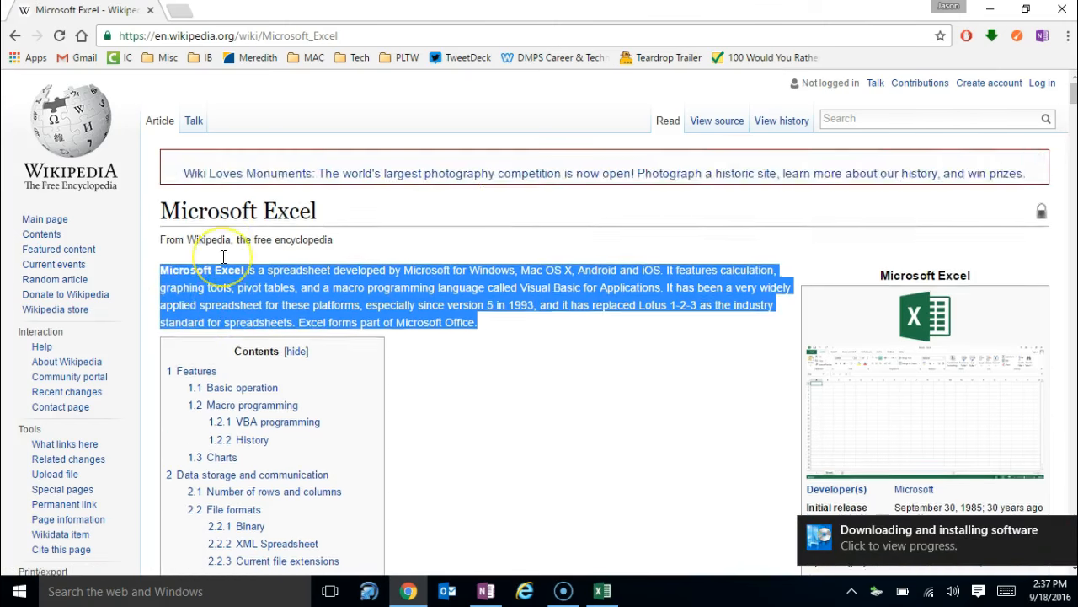
right_click(240, 300)
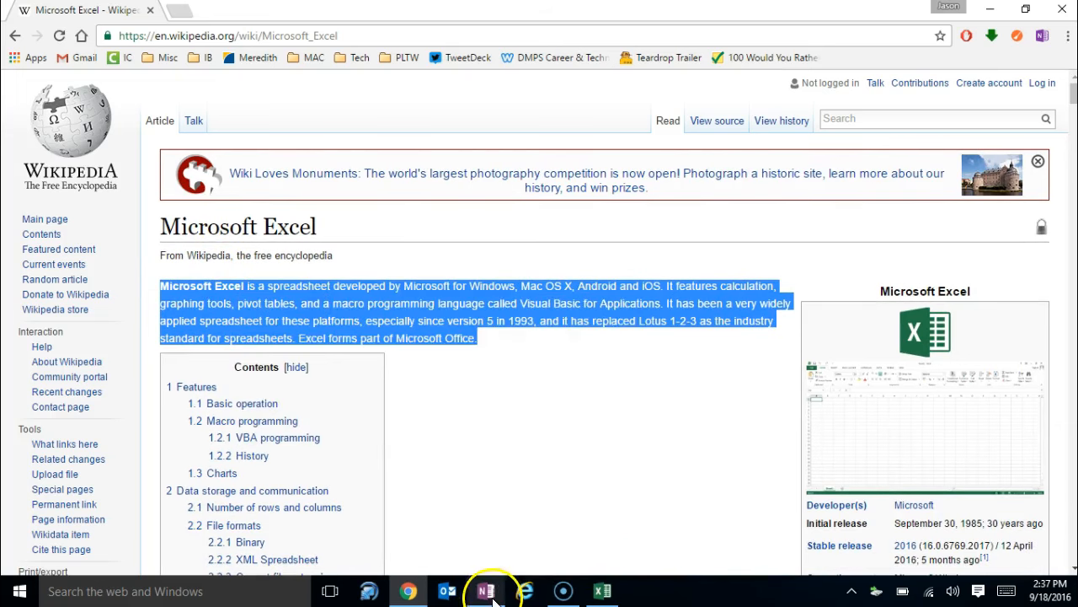
Switch to OneNote and bring up paste options in the assignment's second app row.
left_click(485, 589)
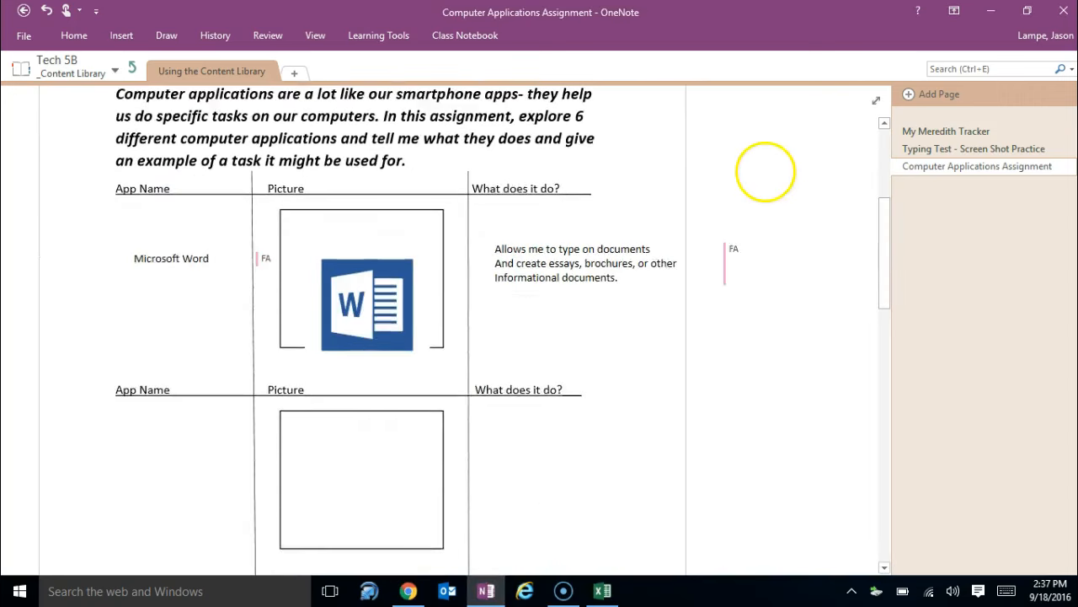
scroll("down", 3)
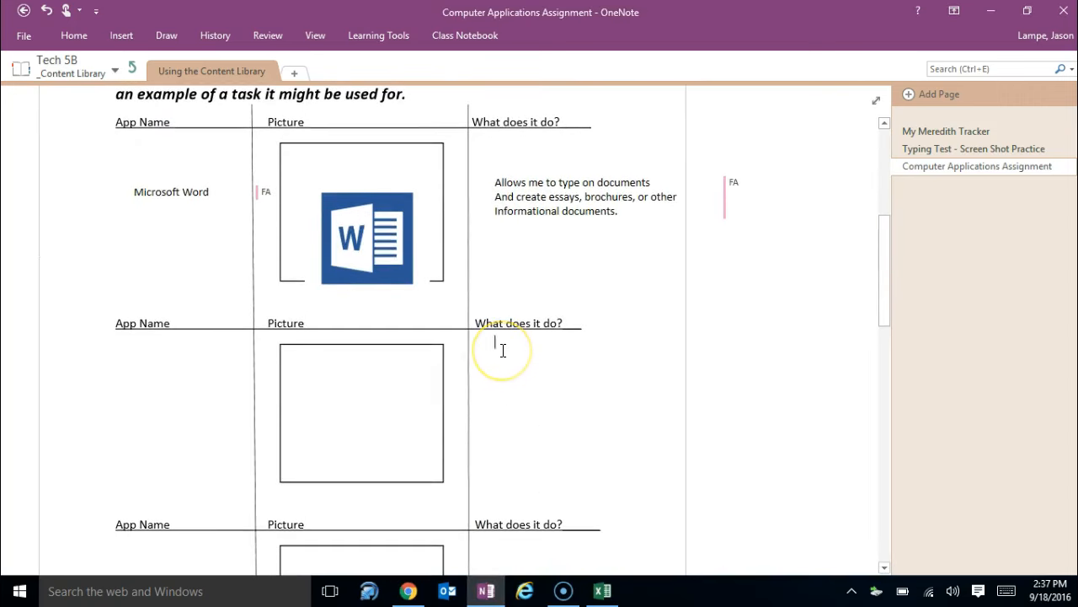
right_click(502, 347)
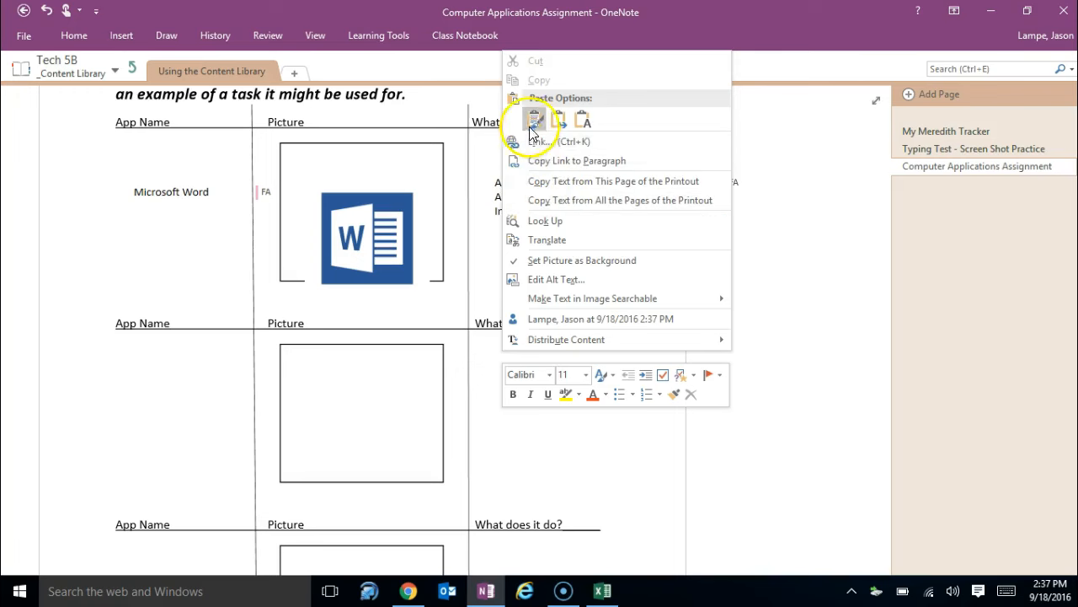
mouse_move(808, 278)
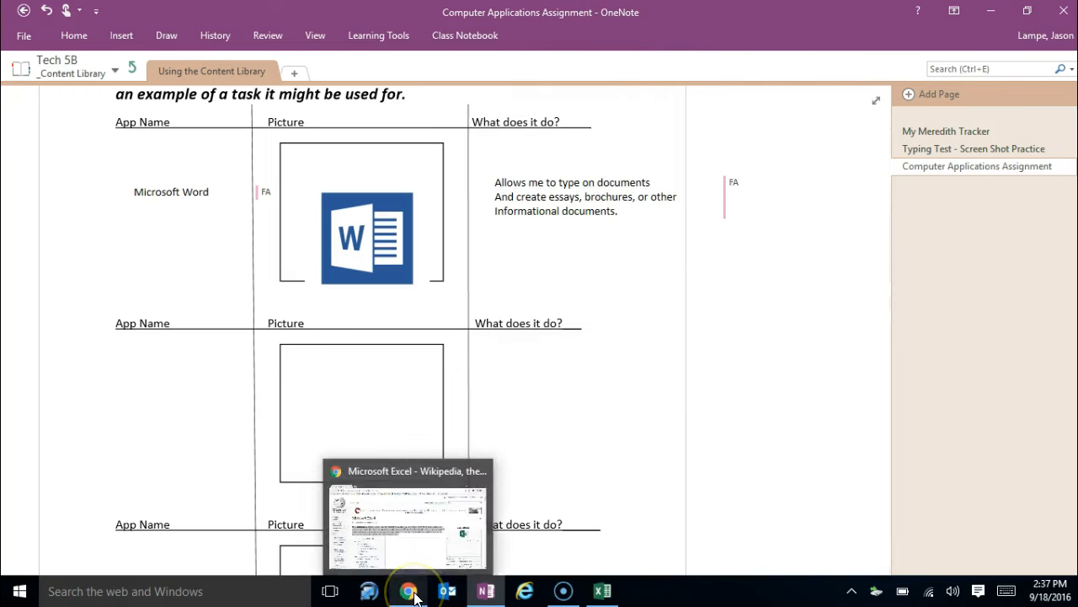
Back in the Wikipedia article, copy the Excel logo image from the infobox.
left_click(411, 589)
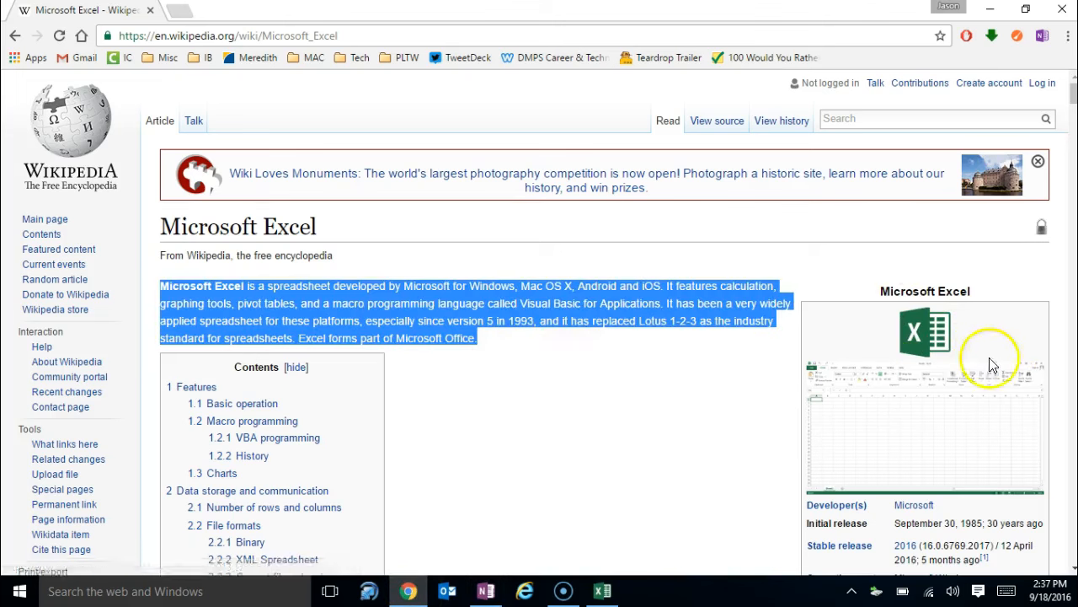
mouse_move(913, 354)
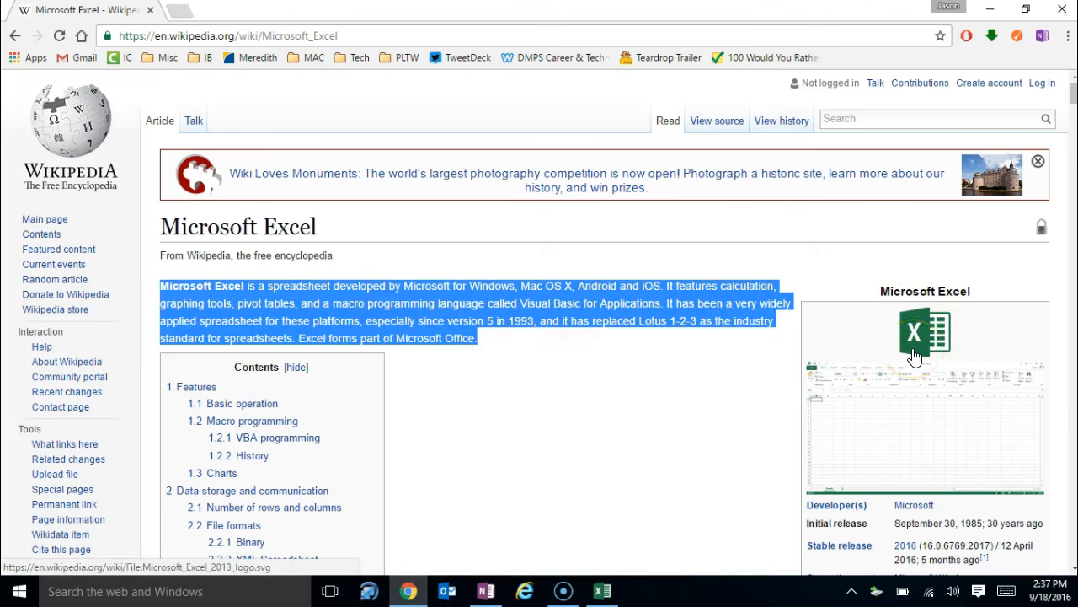
left_click(868, 344)
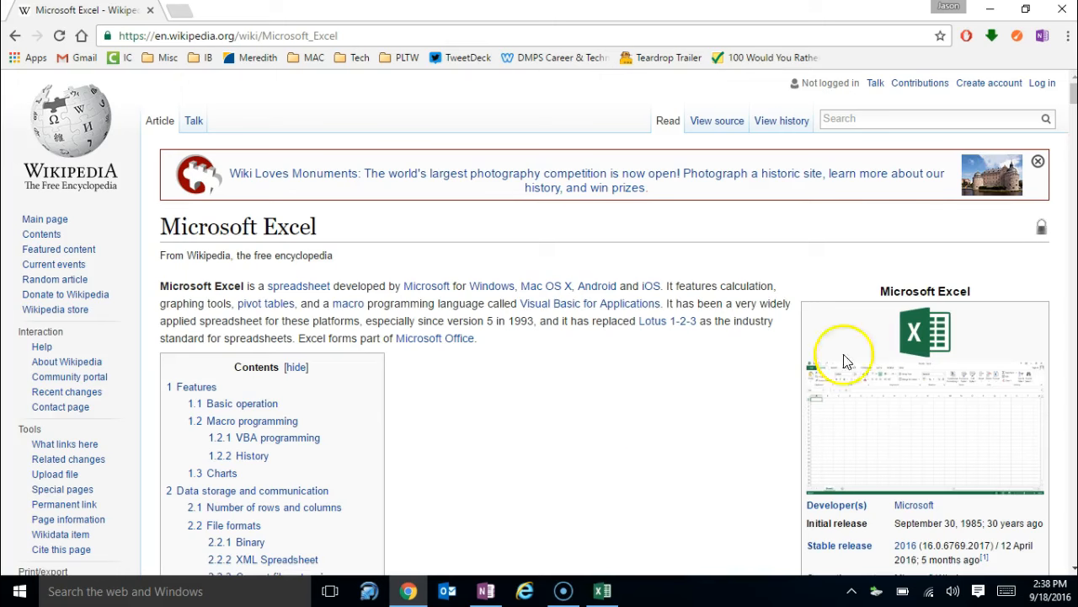
right_click(925, 334)
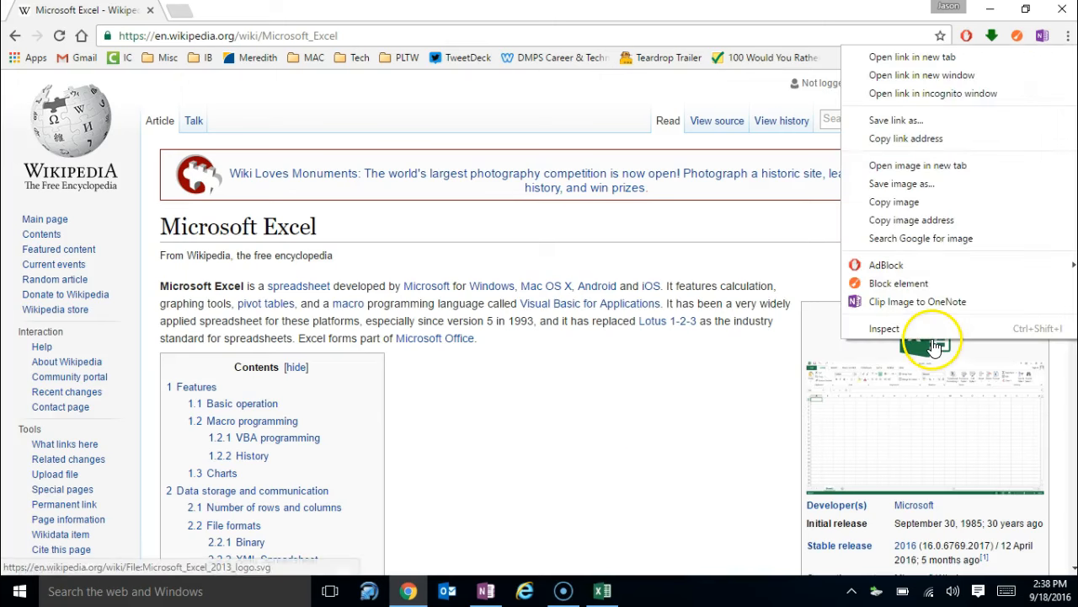
mouse_move(894, 203)
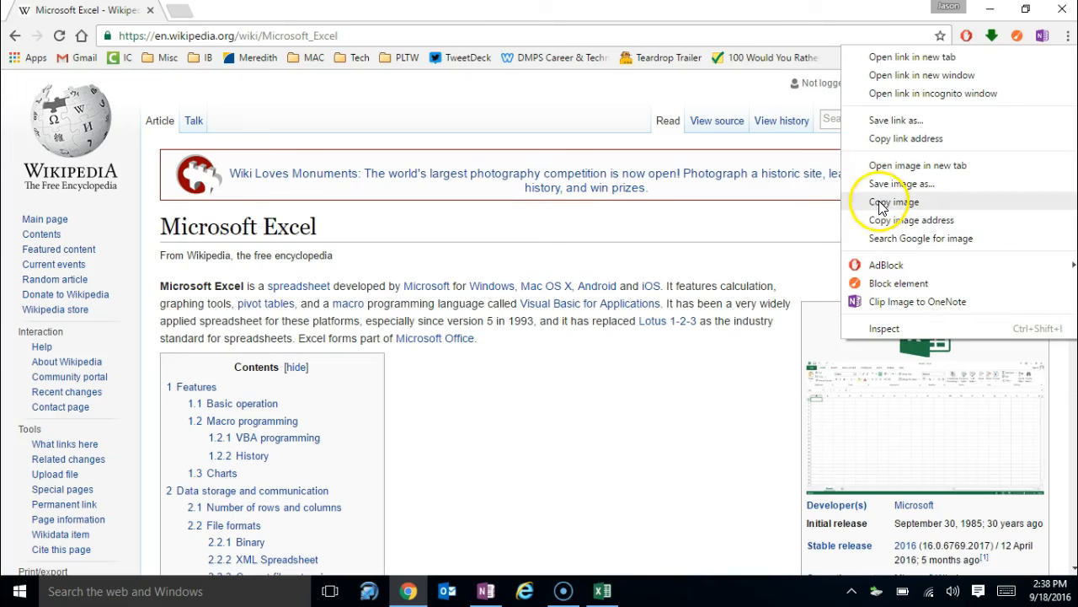
left_click(893, 202)
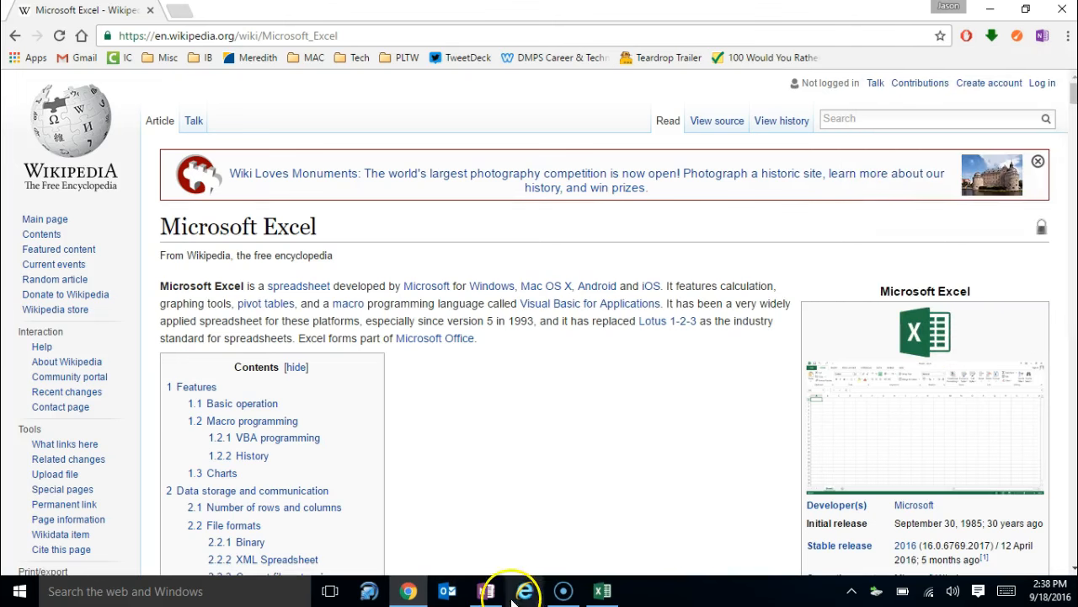
Paste the Excel logo as a Picture into the second row's Picture box in OneNote.
left_click(485, 590)
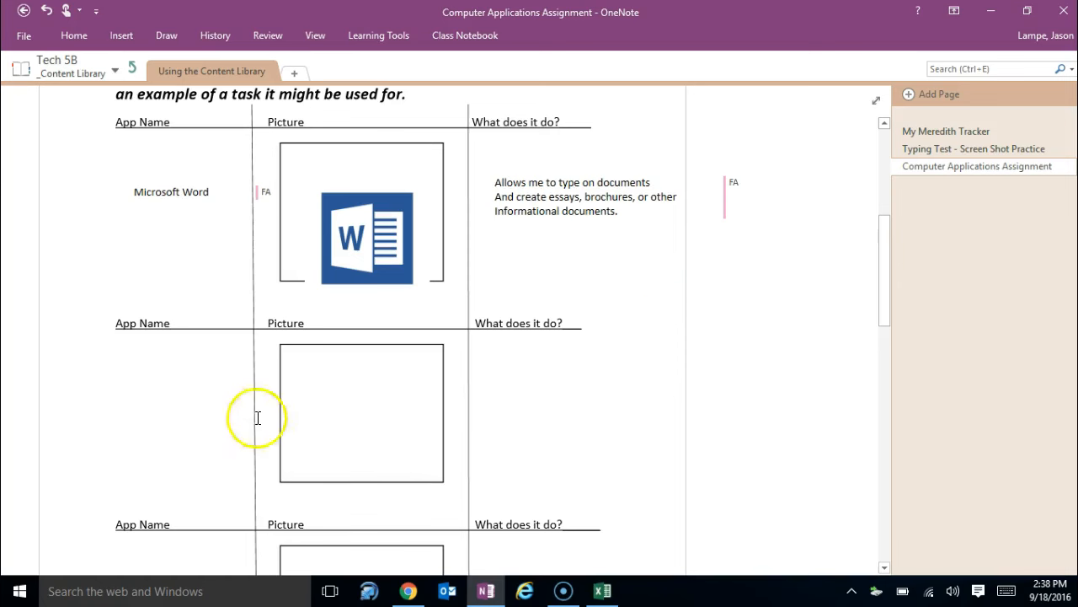
mouse_move(293, 354)
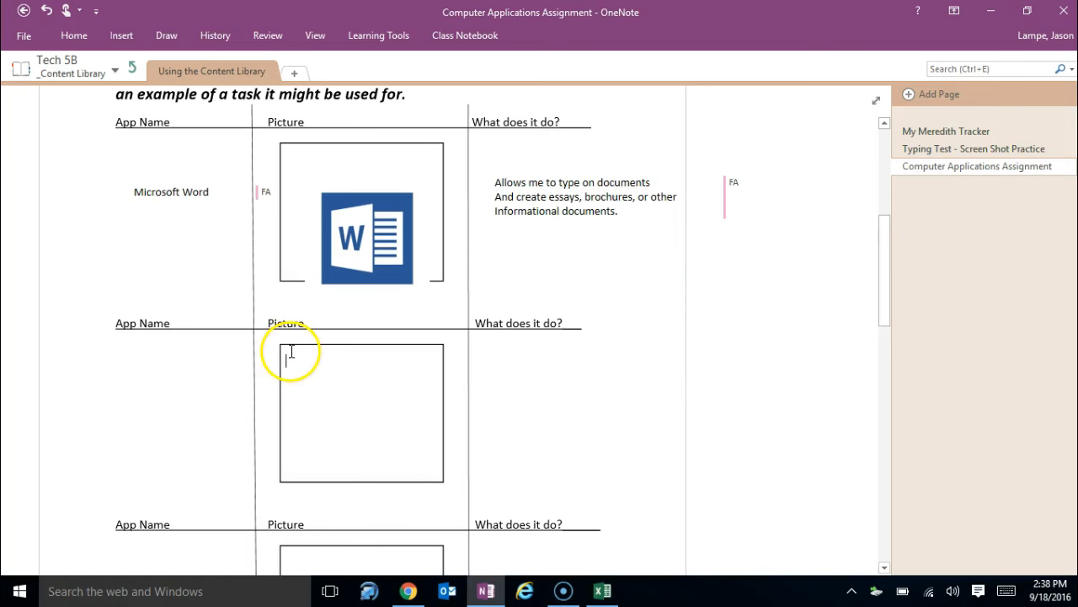
right_click(289, 354)
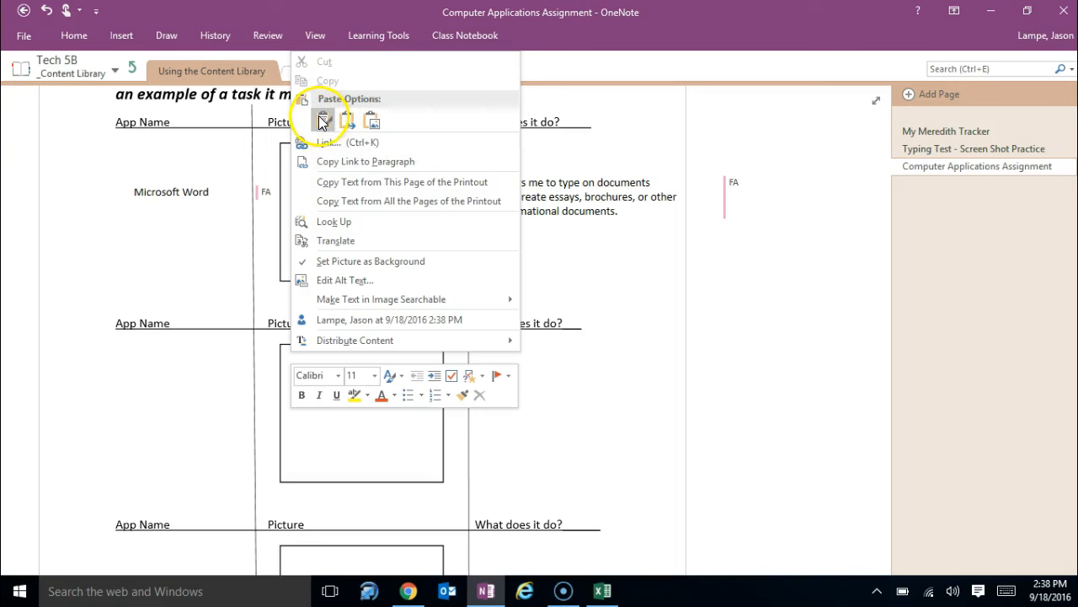
mouse_move(345, 118)
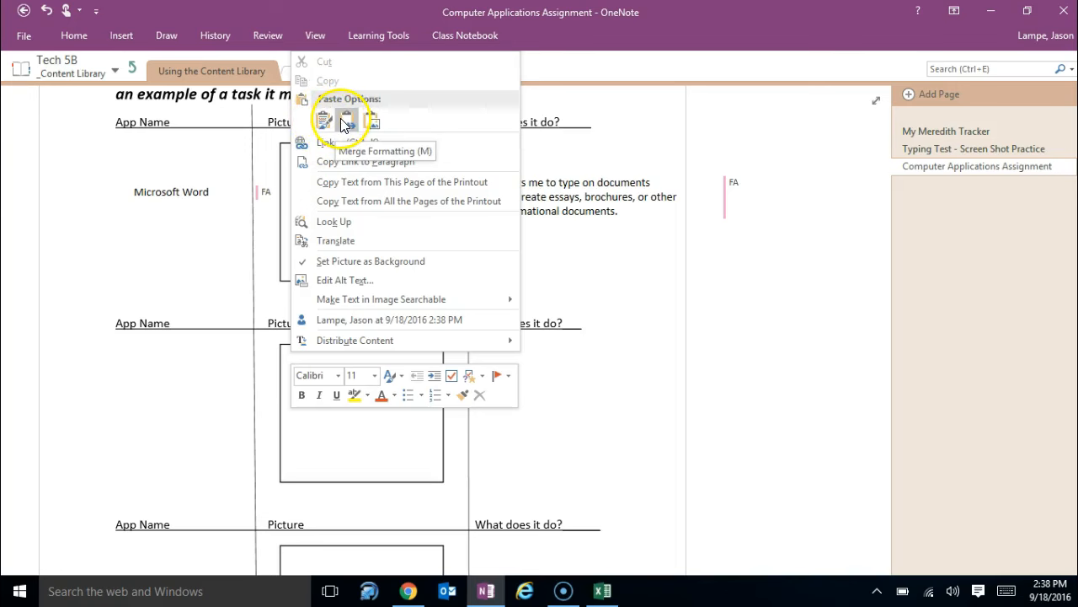
mouse_move(380, 118)
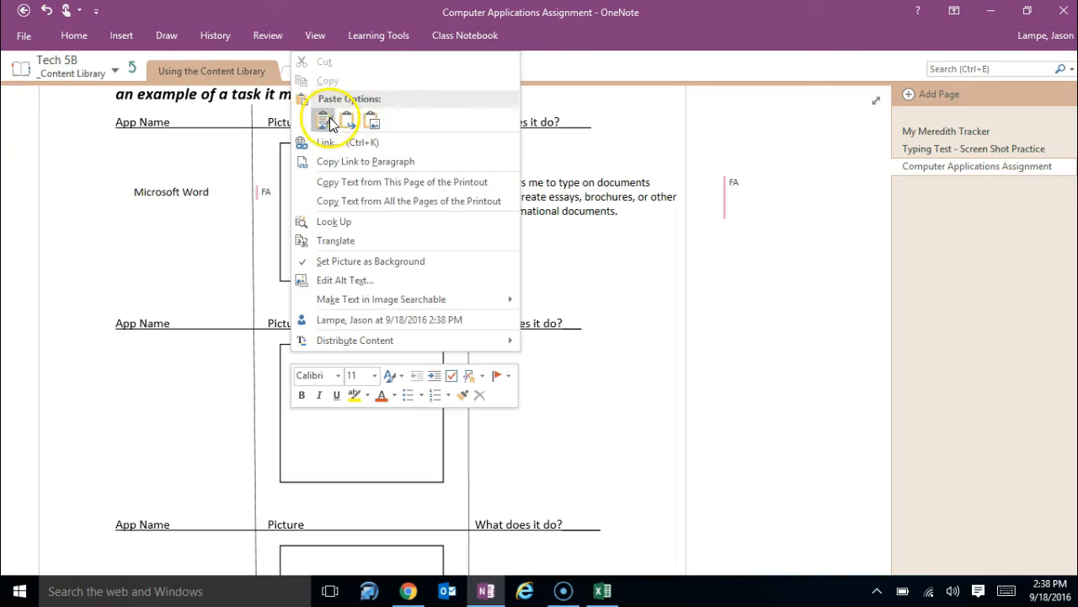
mouse_move(371, 118)
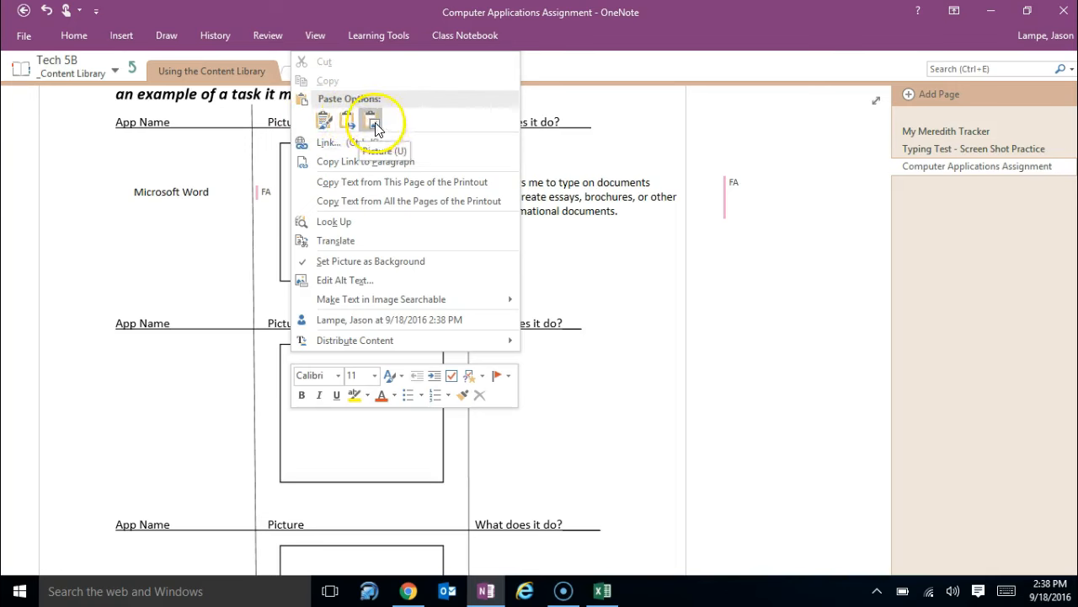
left_click(371, 118)
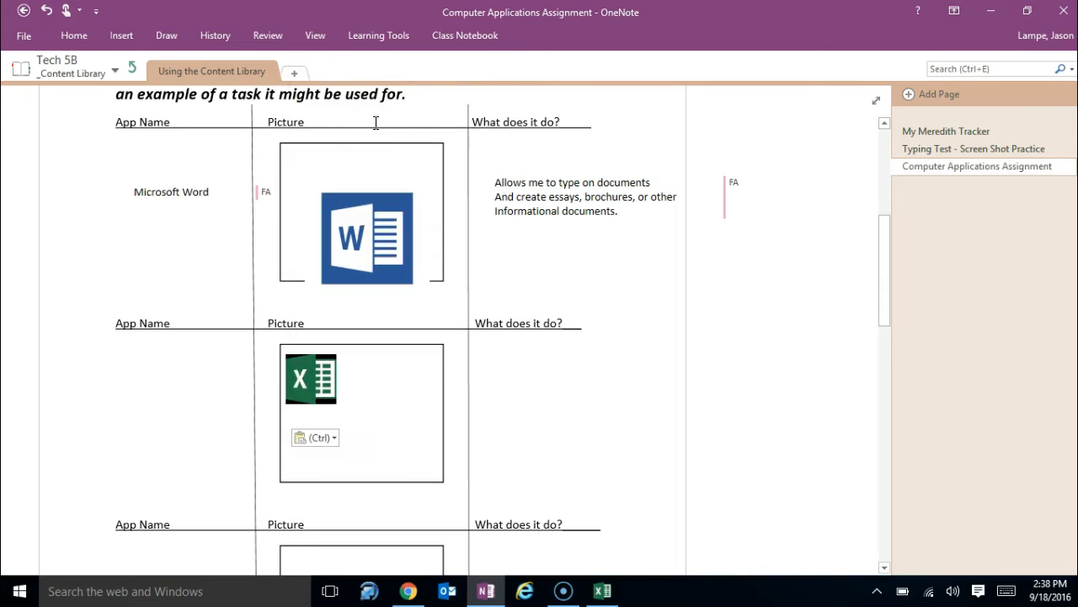
Enter 'Excel' under the second App Name heading and return to the Picture box.
left_click(317, 388)
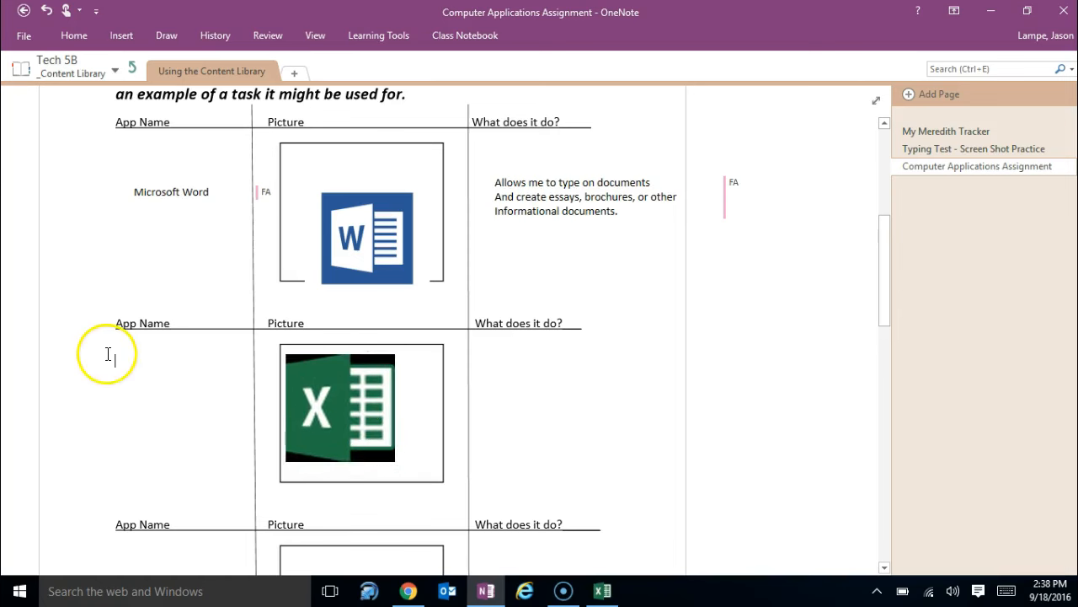
type("Excell")
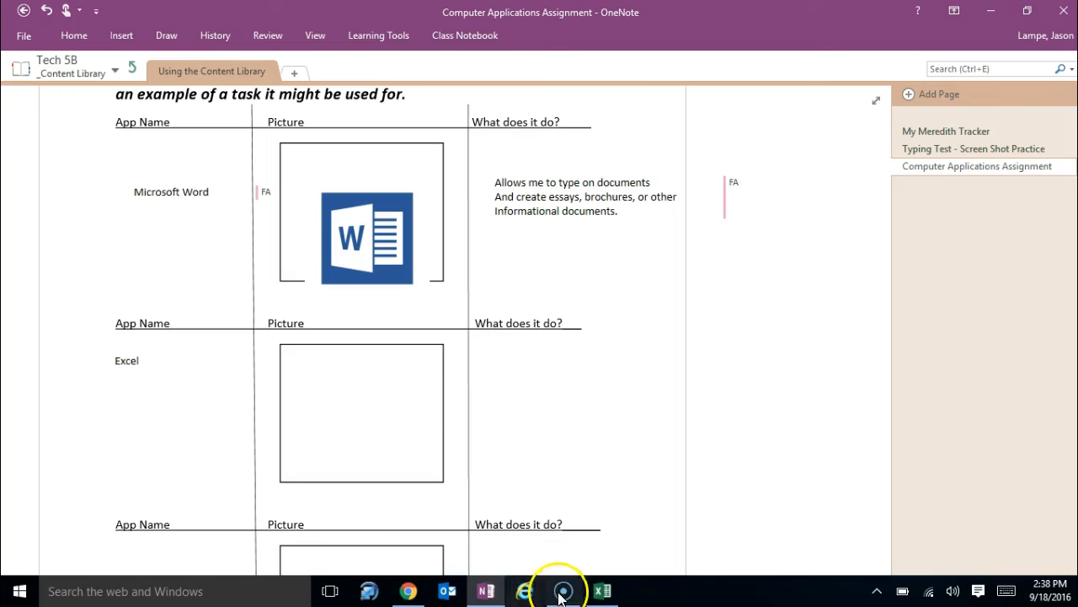
left_click(361, 361)
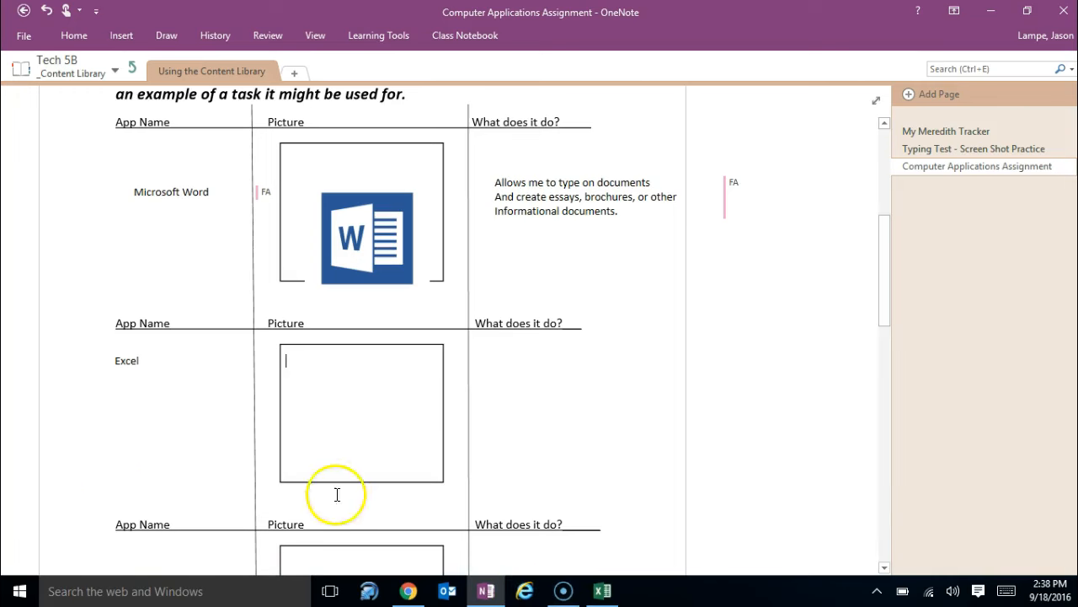
left_click(563, 590)
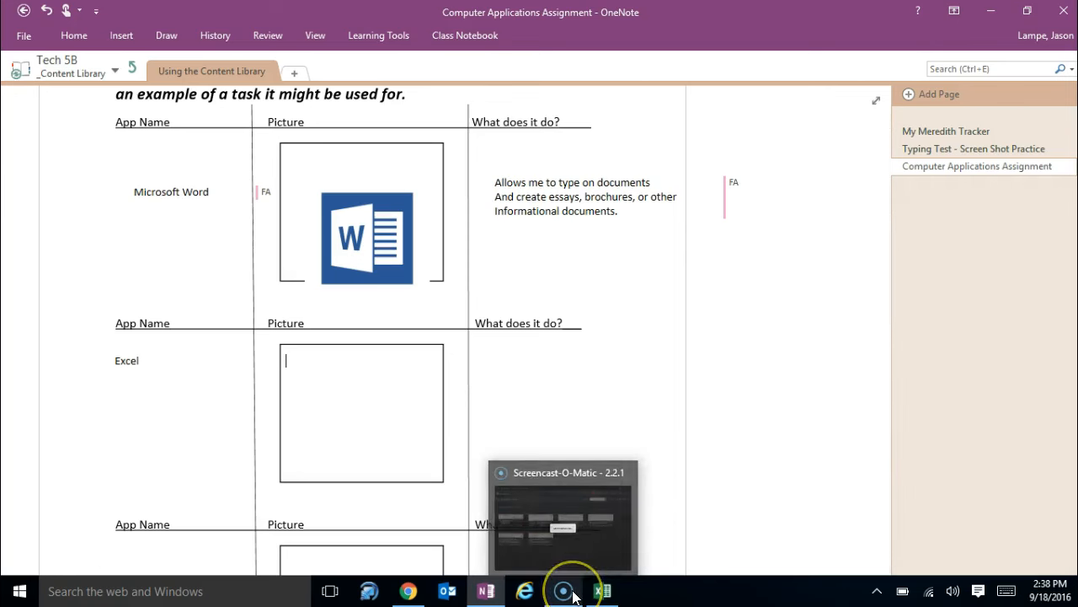
left_click(563, 590)
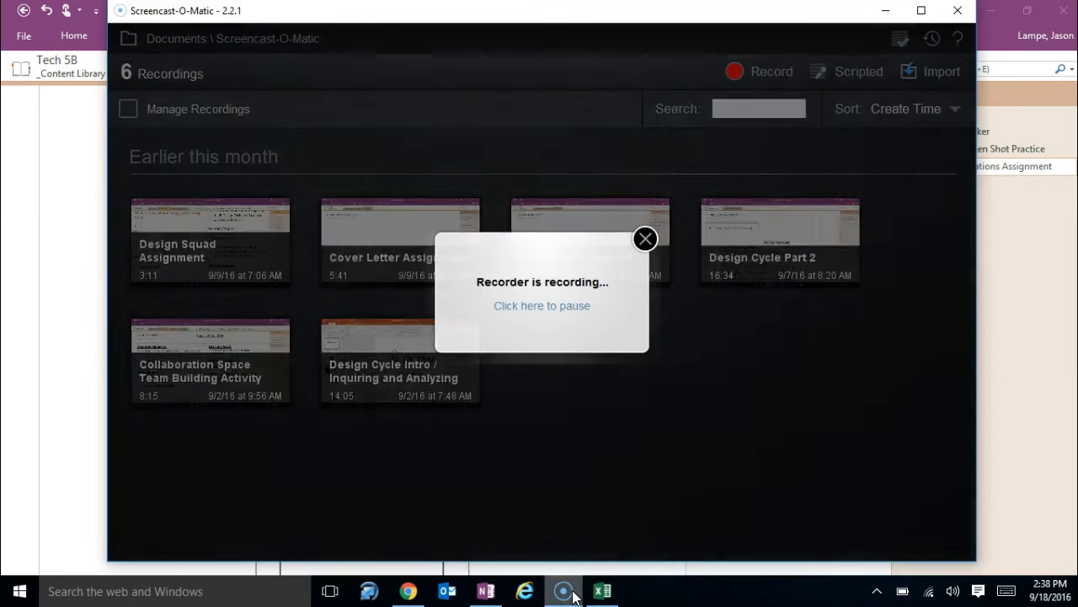